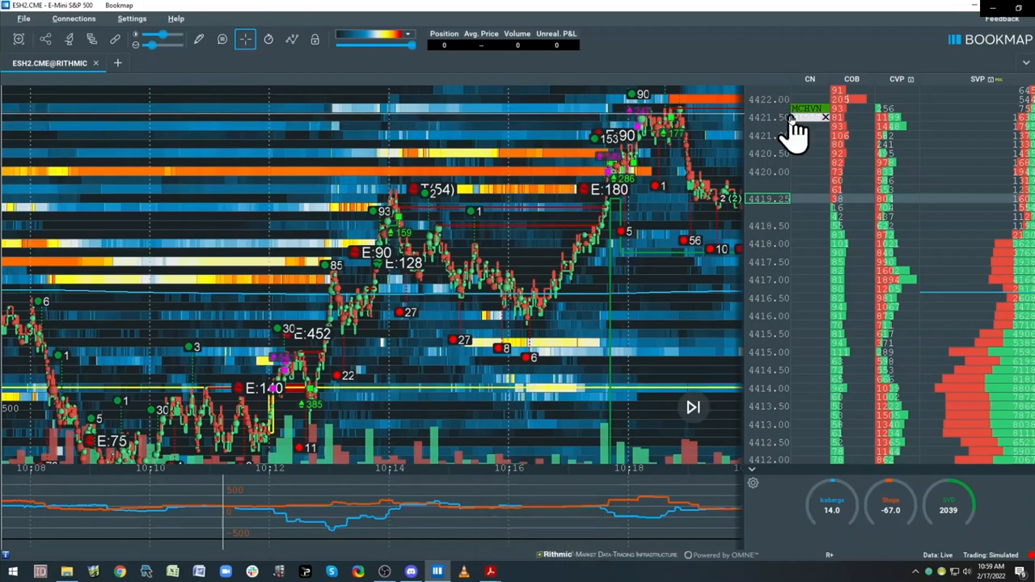
{"action": "mouse_move", "coordinate": [796, 122]}
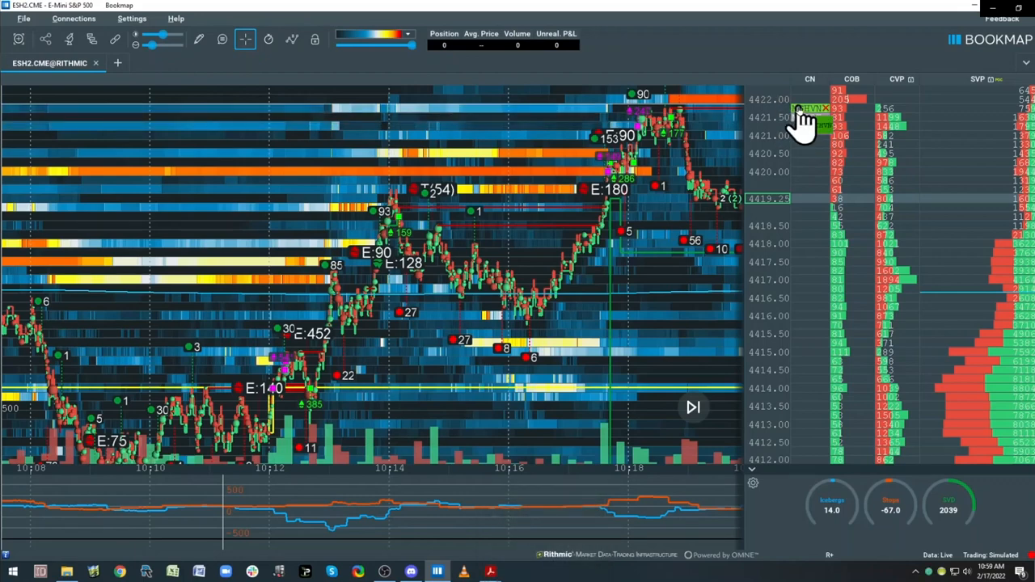
{"action": "mouse_move", "coordinate": [515, 440]}
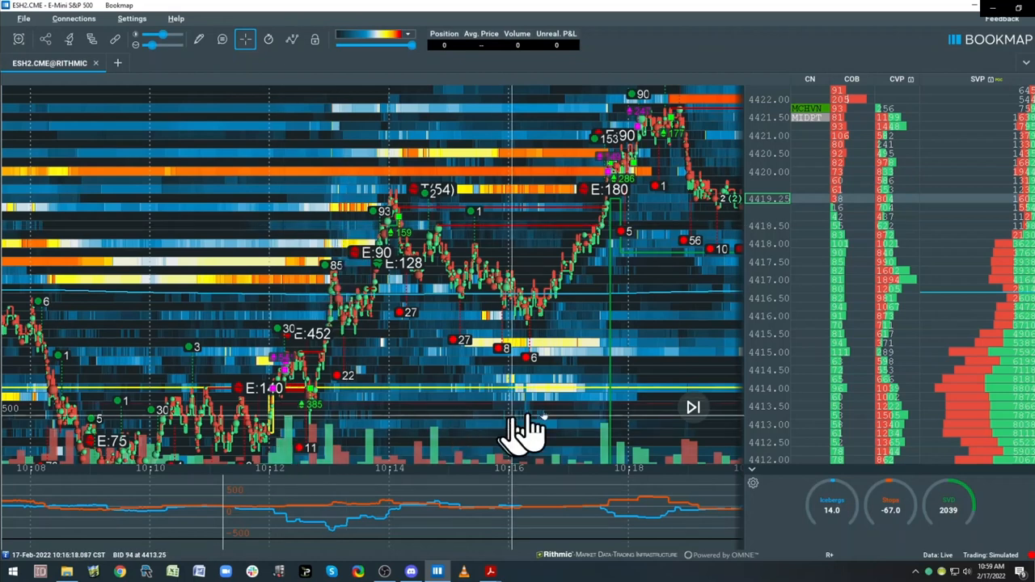
{"action": "mouse_move", "coordinate": [801, 127]}
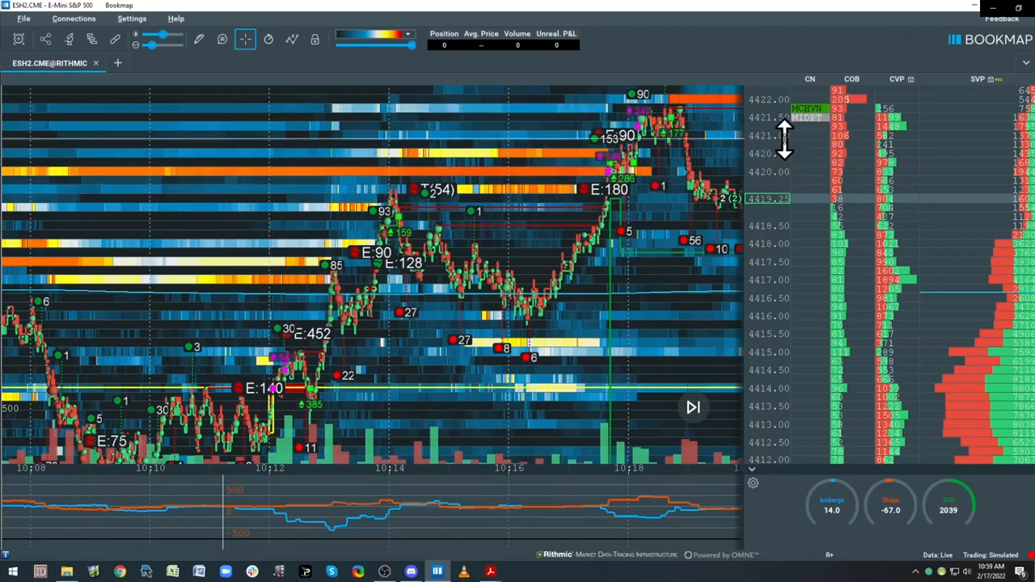
{"action": "mouse_move", "coordinate": [795, 126]}
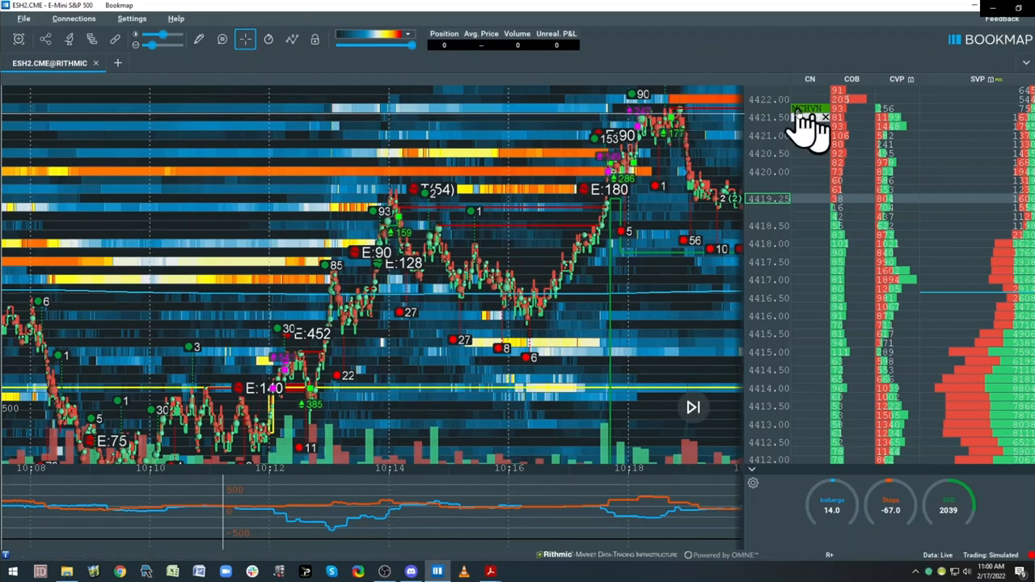
{"action": "mouse_move", "coordinate": [644, 176]}
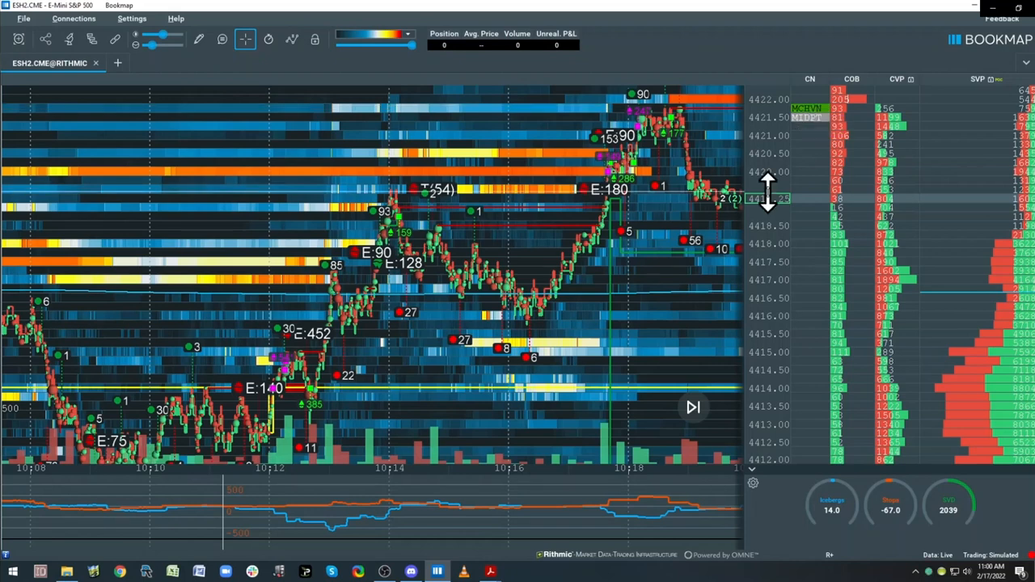
{"action": "mouse_move", "coordinate": [768, 207]}
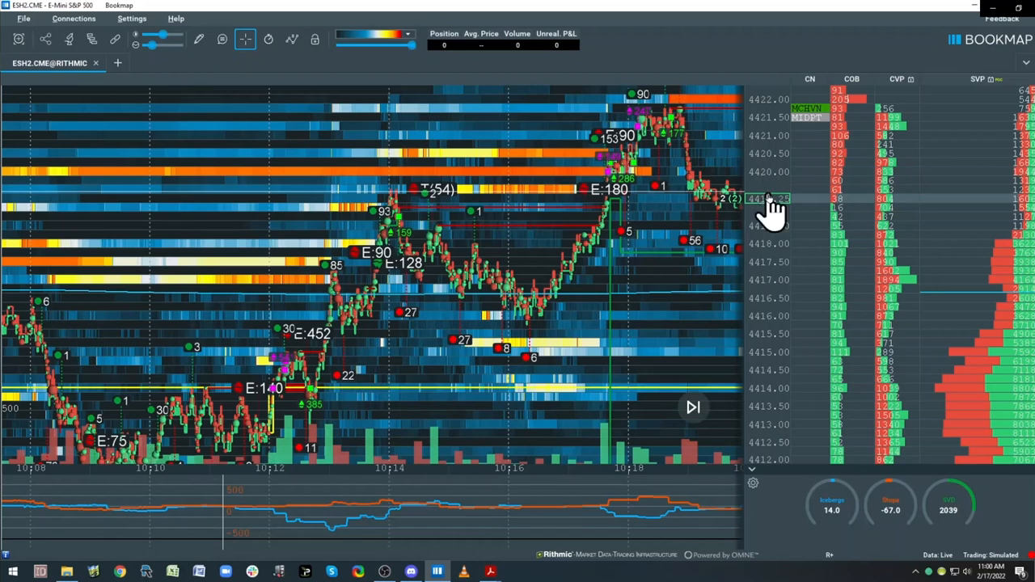
{"action": "mouse_move", "coordinate": [718, 153]}
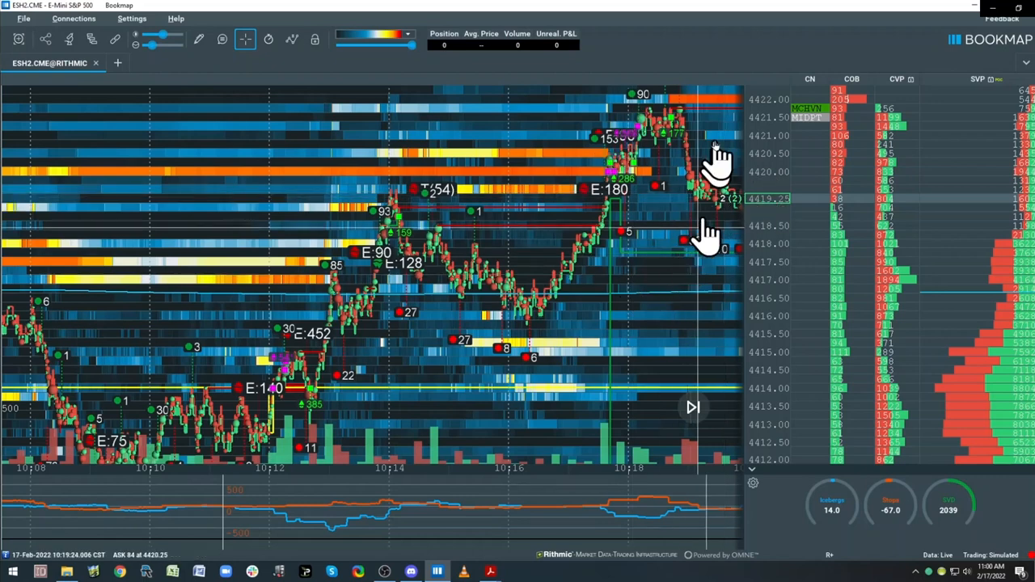
{"action": "mouse_move", "coordinate": [593, 137]}
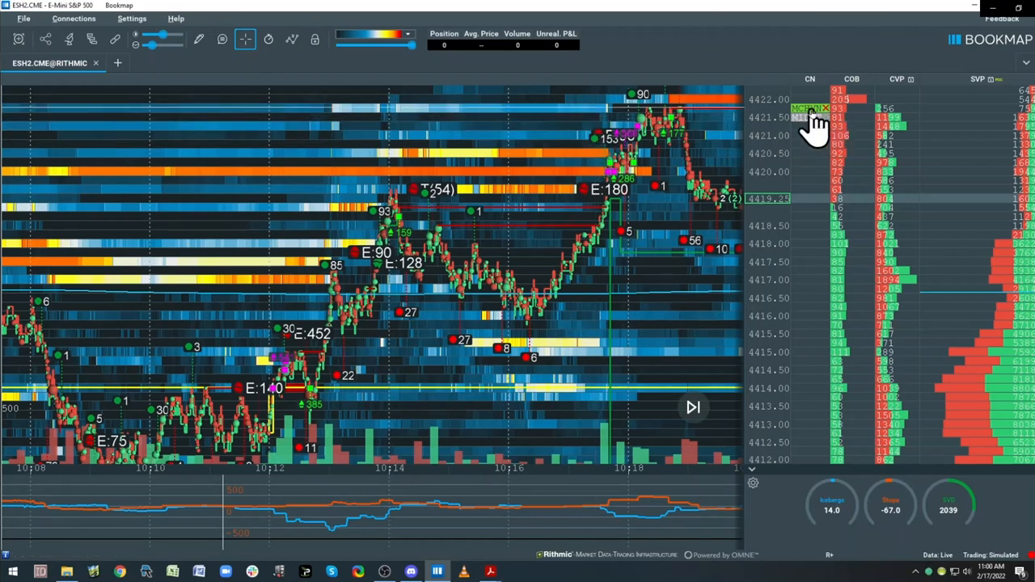
{"action": "mouse_move", "coordinate": [809, 165]}
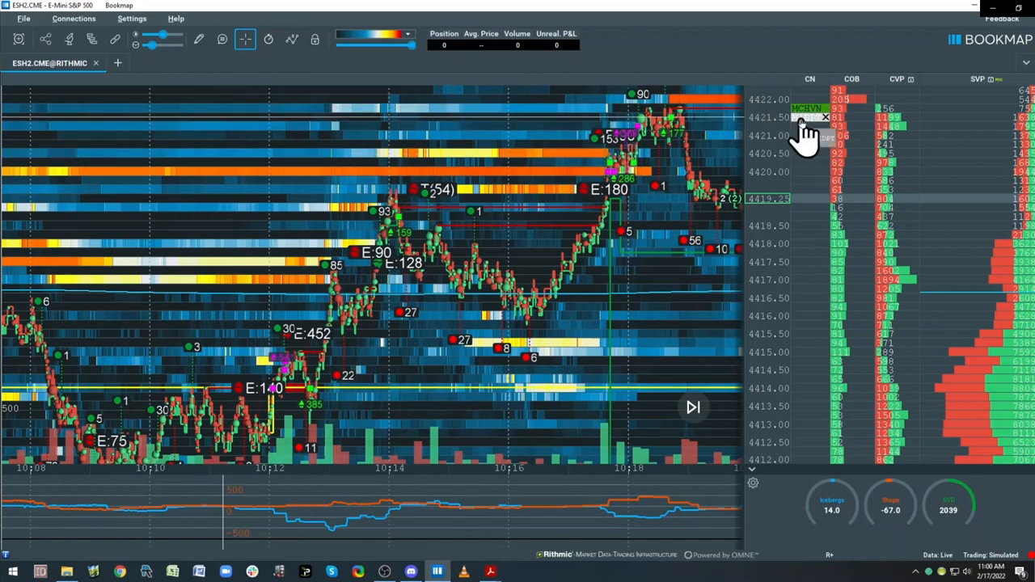
{"action": "mouse_move", "coordinate": [680, 100]}
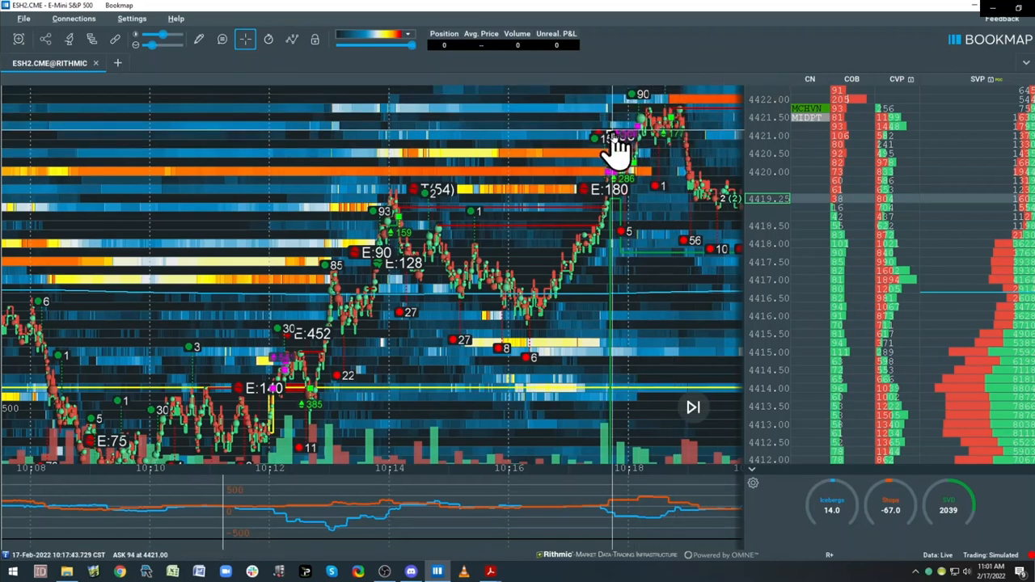
{"action": "mouse_move", "coordinate": [558, 162]}
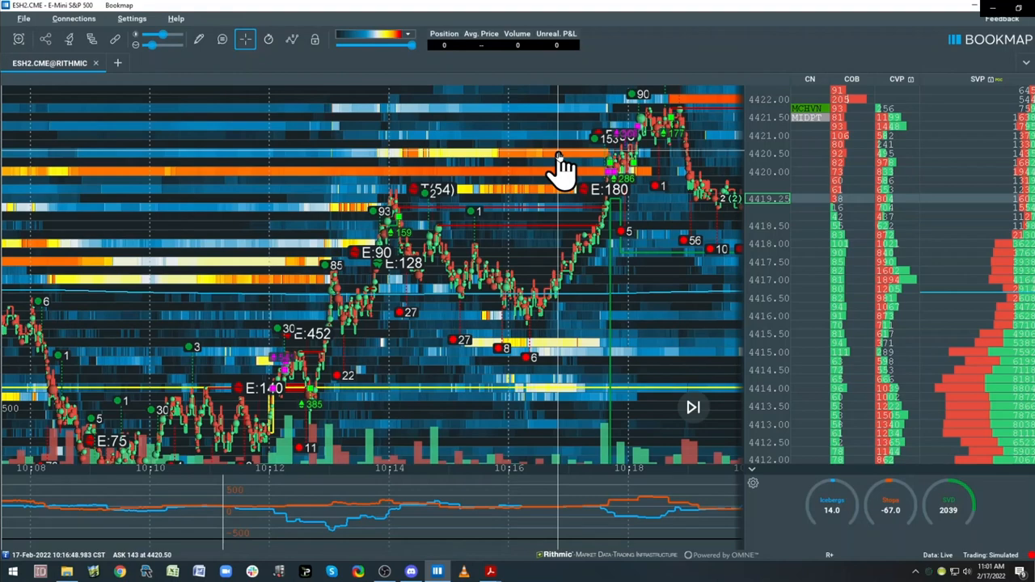
{"action": "mouse_move", "coordinate": [540, 166]}
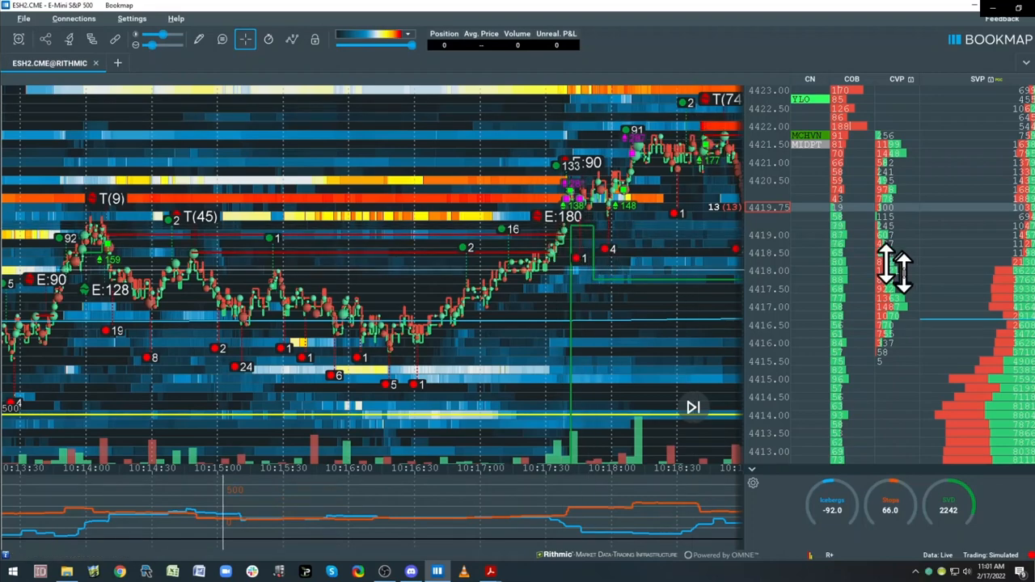
{"action": "mouse_move", "coordinate": [456, 327]}
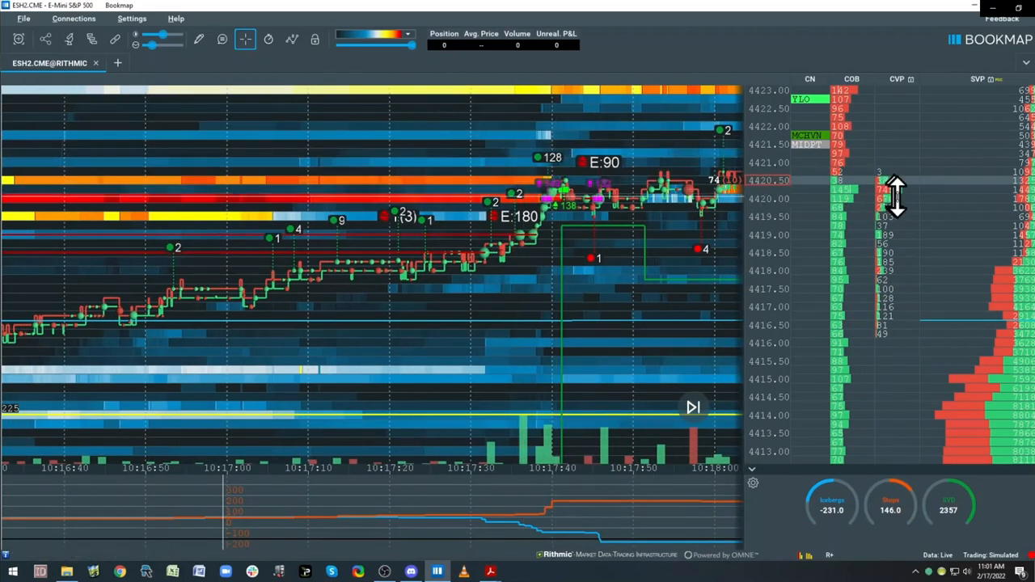
{"action": "mouse_move", "coordinate": [671, 191]}
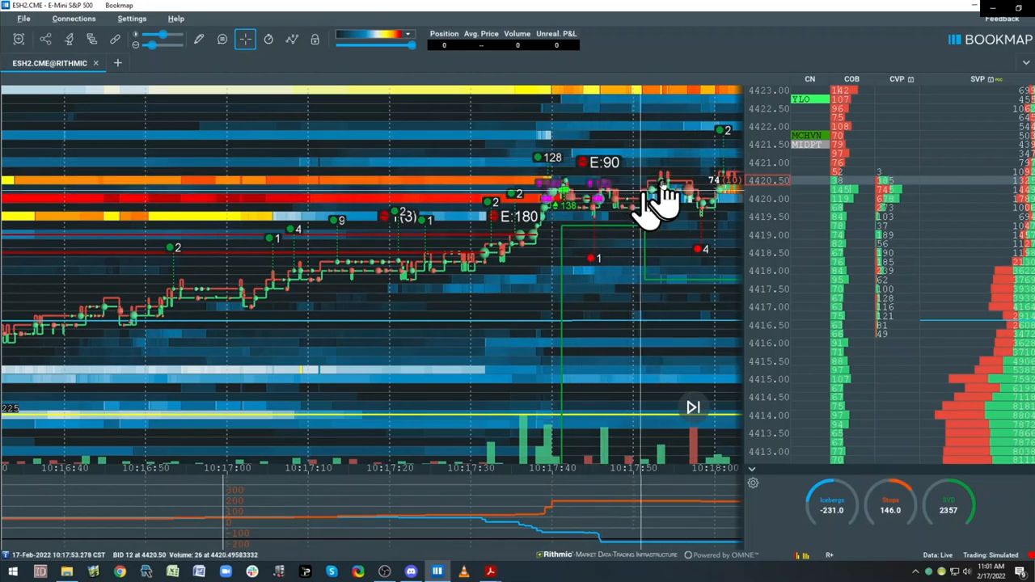
{"action": "mouse_move", "coordinate": [687, 210]}
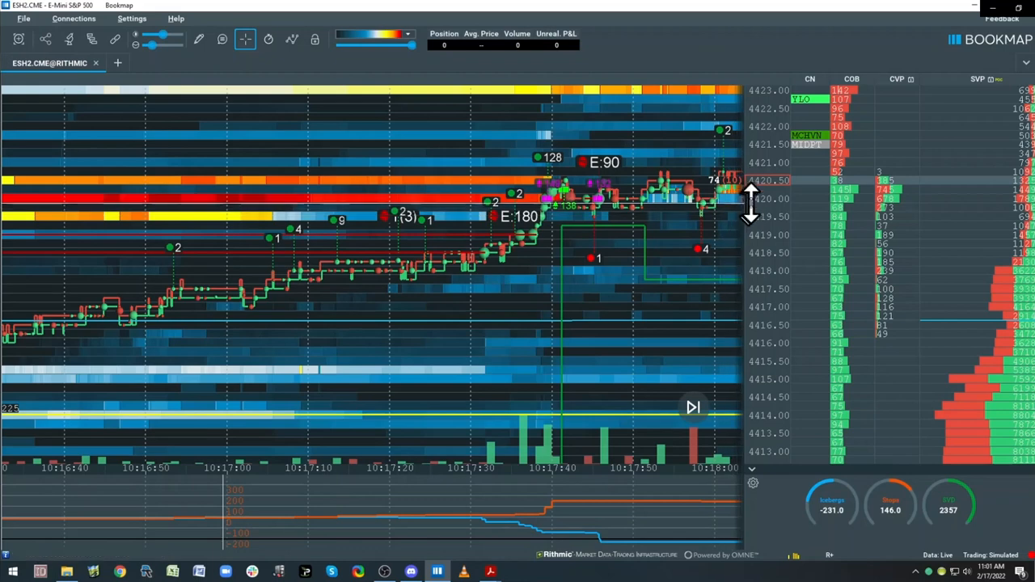
{"action": "mouse_move", "coordinate": [680, 197]}
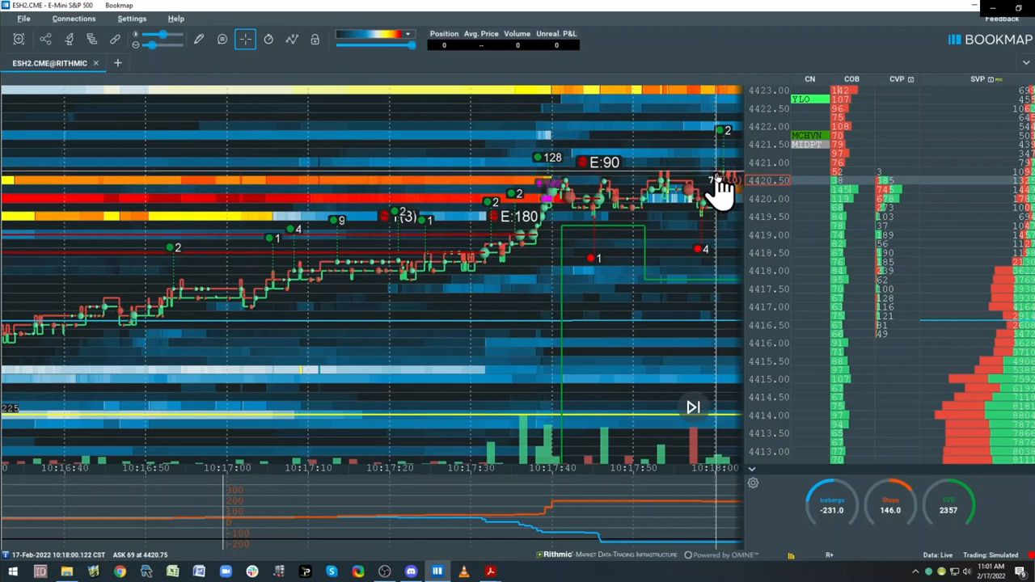
{"action": "mouse_move", "coordinate": [663, 210]}
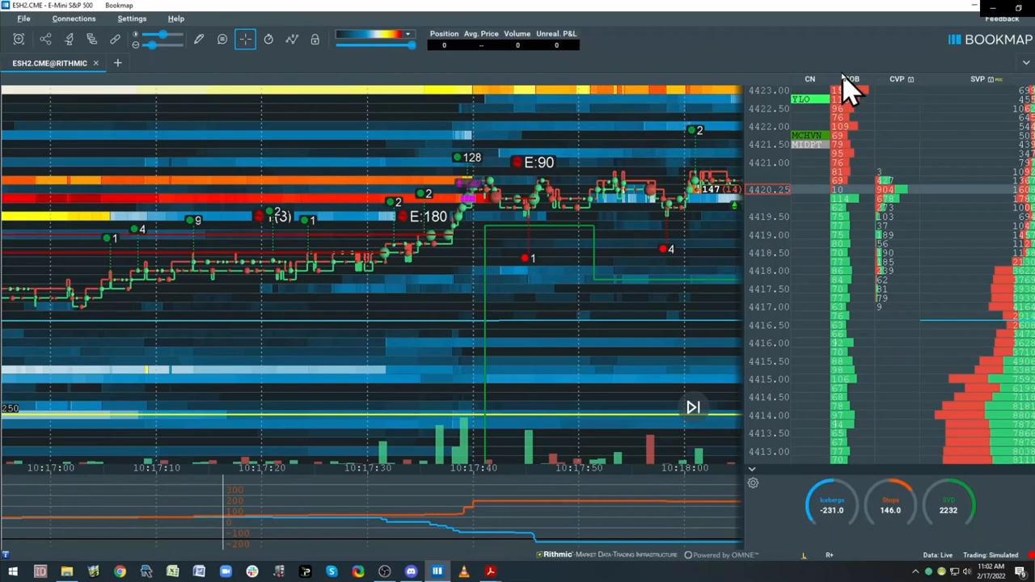
{"action": "mouse_move", "coordinate": [816, 158]}
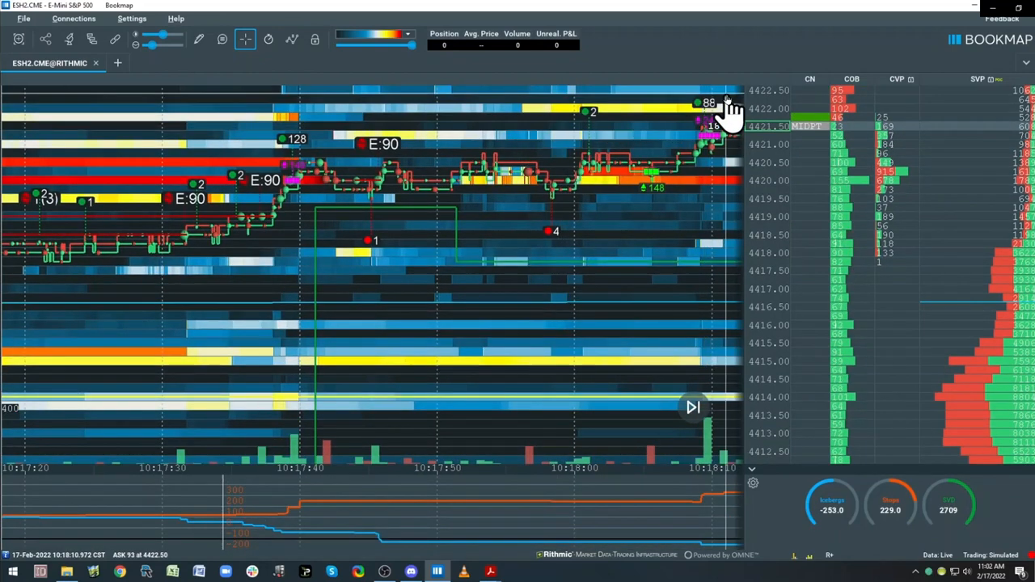
{"action": "mouse_move", "coordinate": [828, 142]}
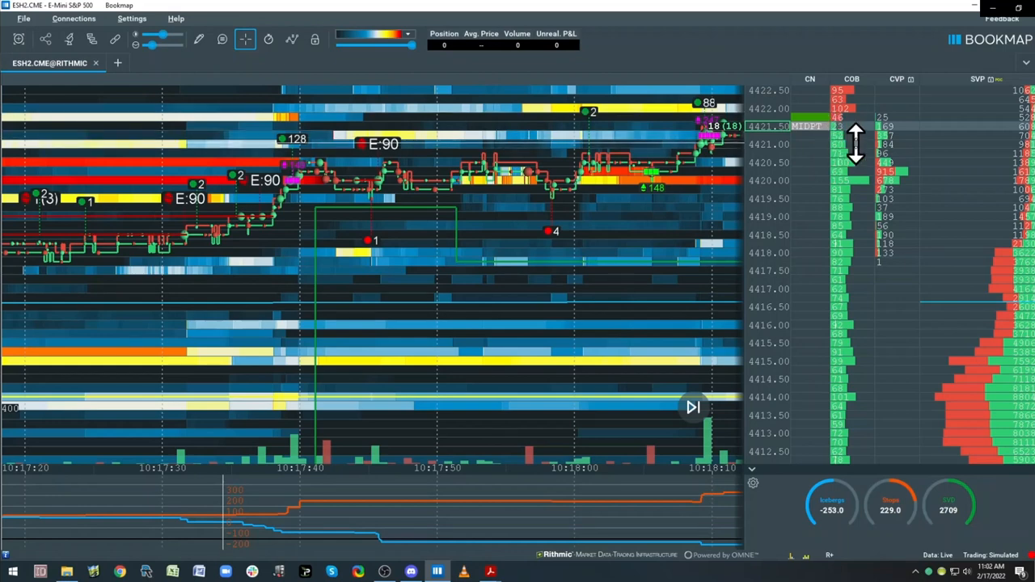
{"action": "mouse_move", "coordinate": [766, 178]}
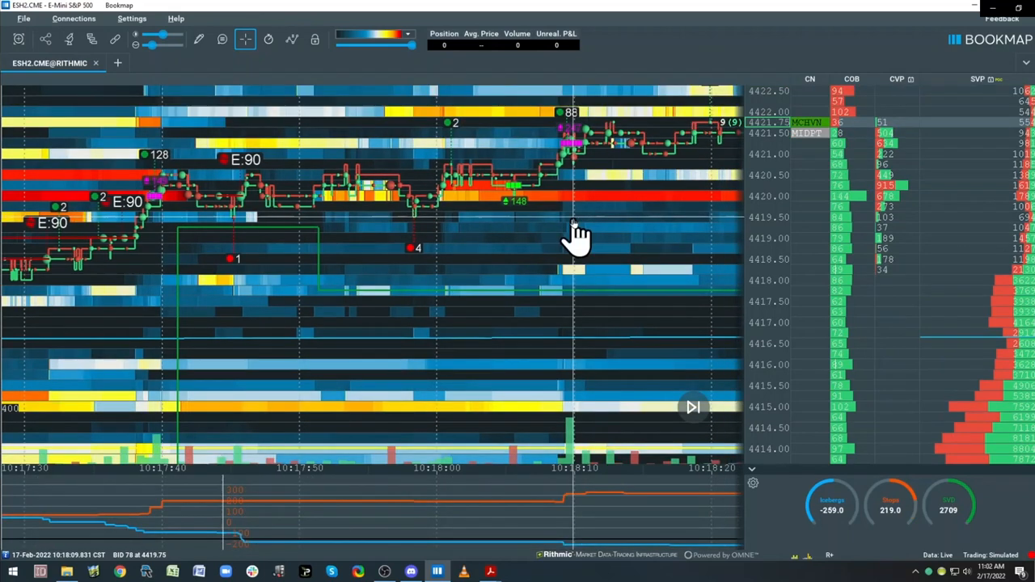
{"action": "mouse_move", "coordinate": [624, 202]}
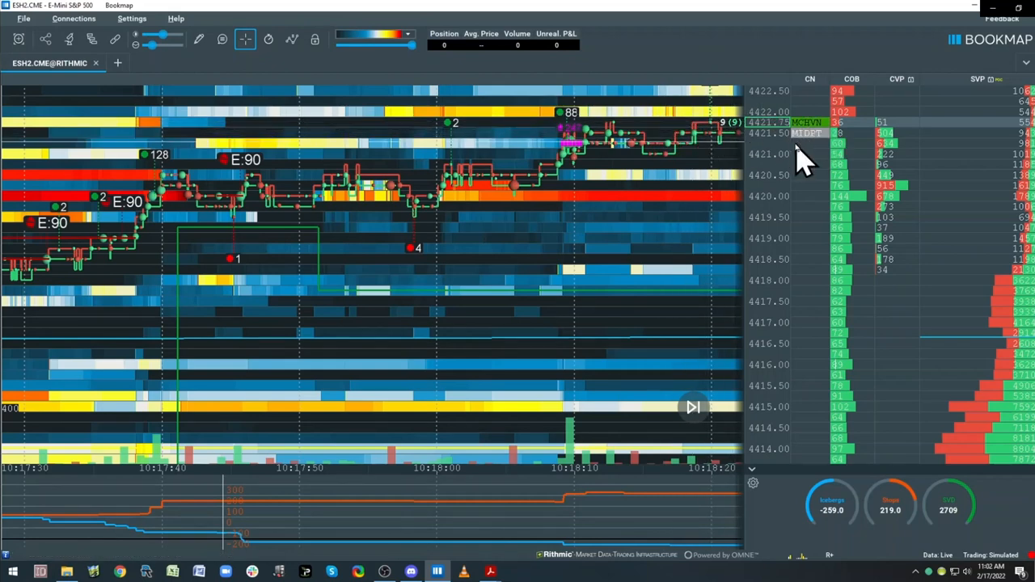
{"action": "mouse_move", "coordinate": [773, 200]}
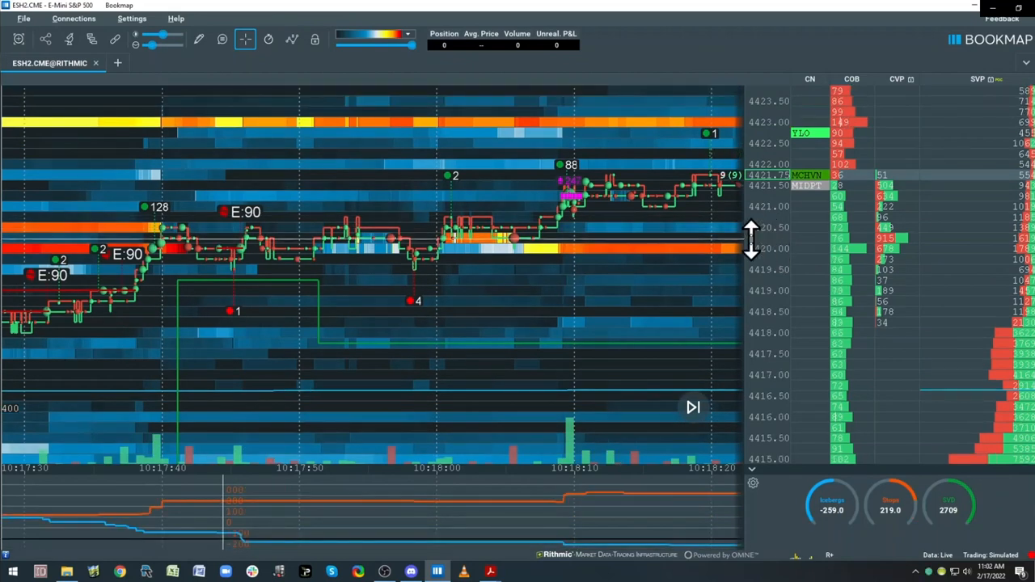
{"action": "mouse_move", "coordinate": [585, 278]}
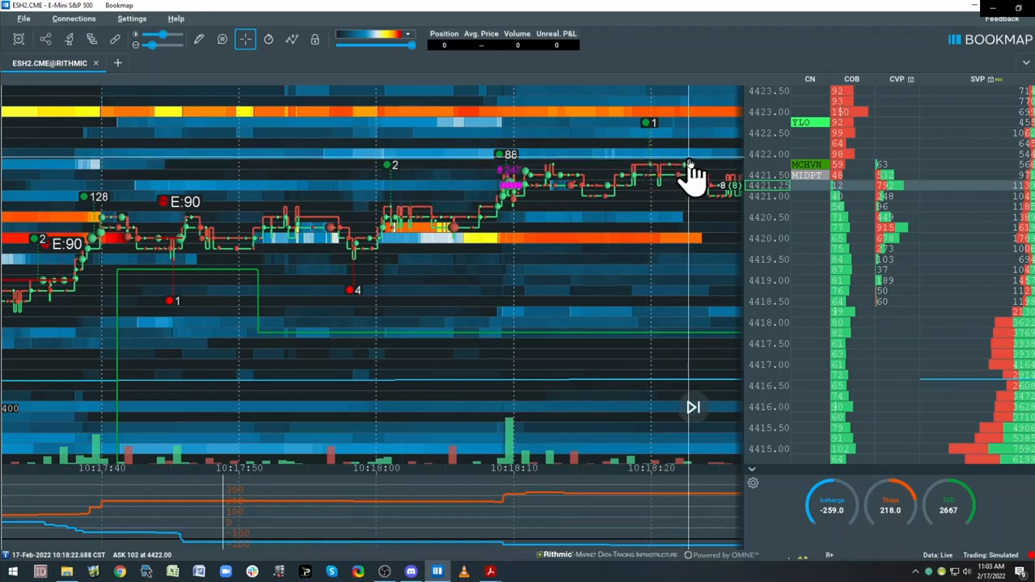
{"action": "mouse_move", "coordinate": [694, 241]}
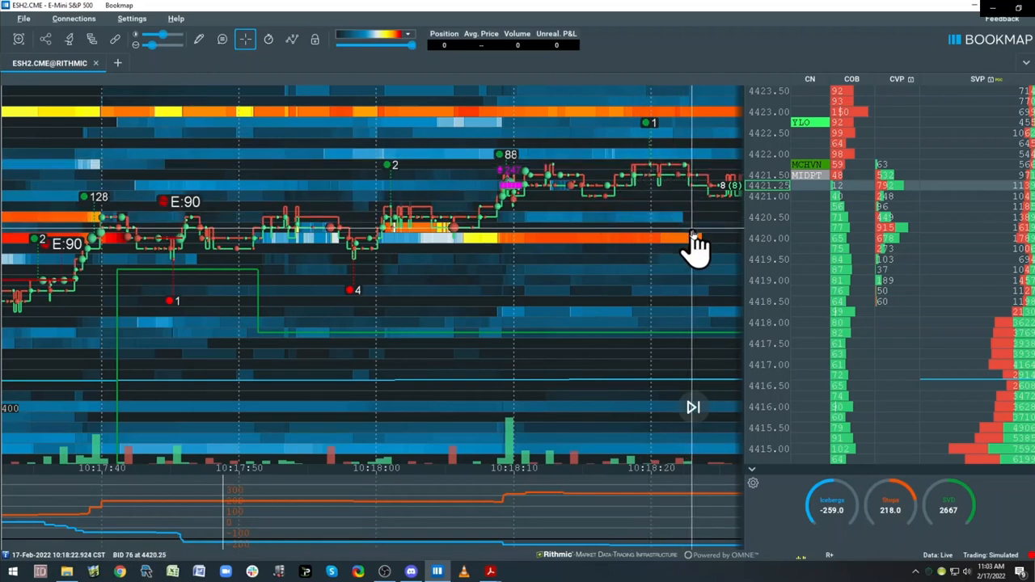
{"action": "mouse_move", "coordinate": [550, 272]}
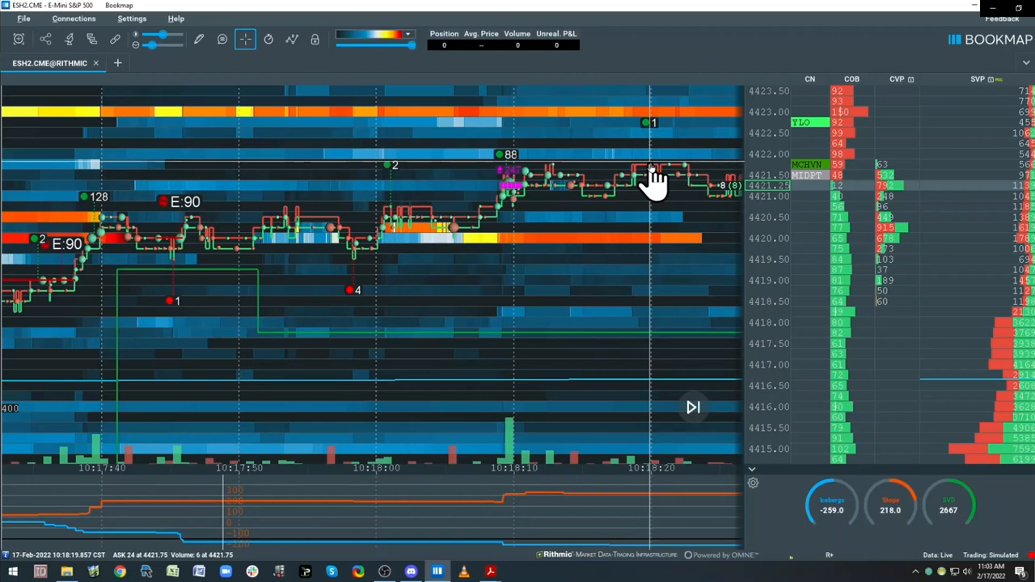
{"action": "mouse_move", "coordinate": [646, 201]}
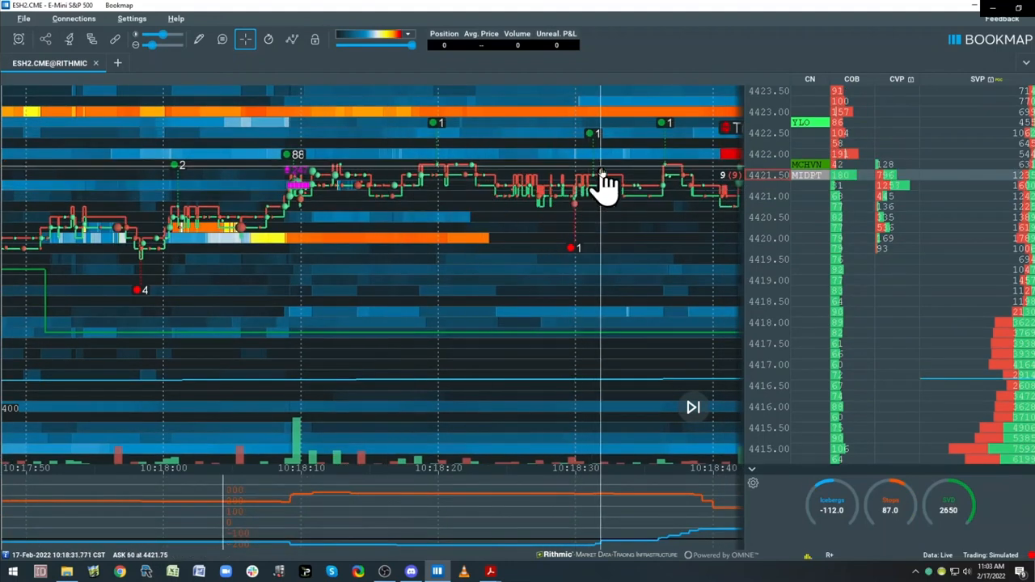
{"action": "mouse_move", "coordinate": [526, 191]}
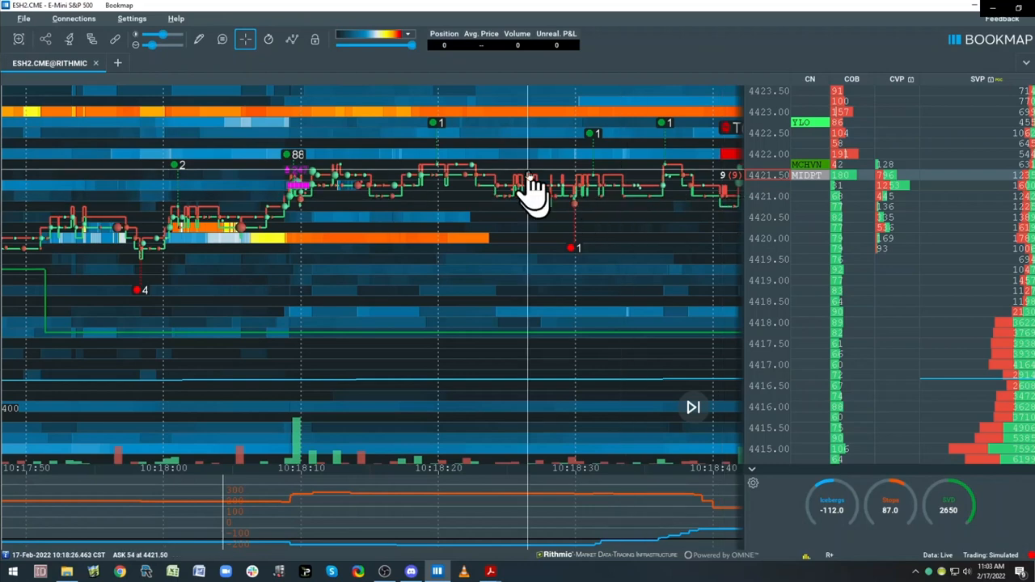
{"action": "mouse_move", "coordinate": [510, 262]}
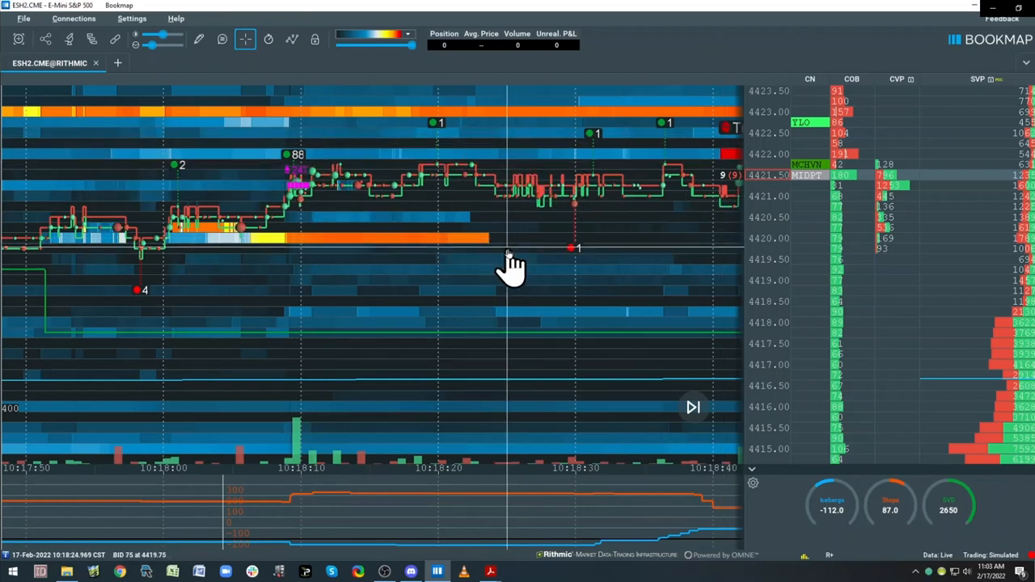
{"action": "mouse_move", "coordinate": [421, 121]}
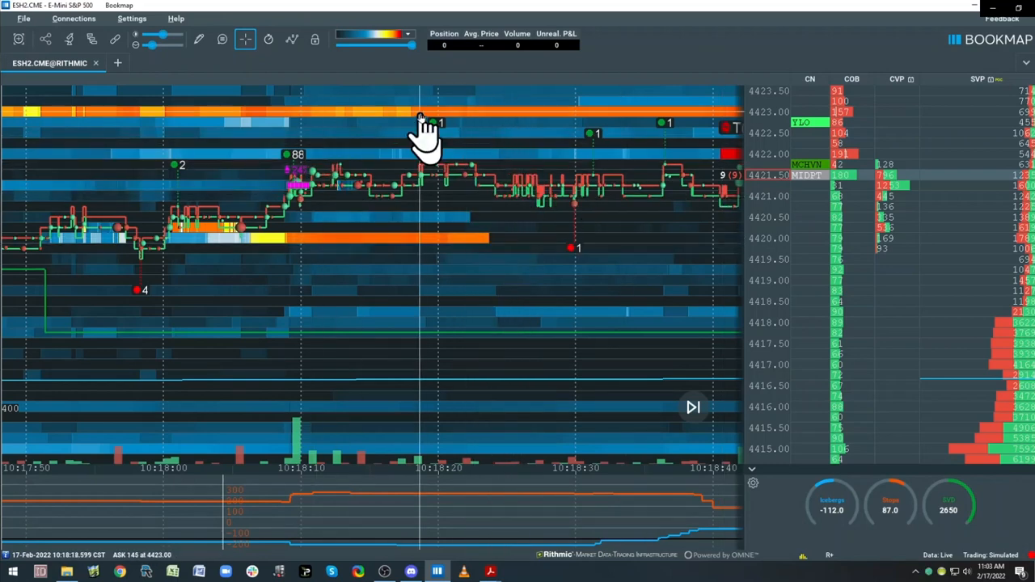
{"action": "mouse_move", "coordinate": [566, 158]}
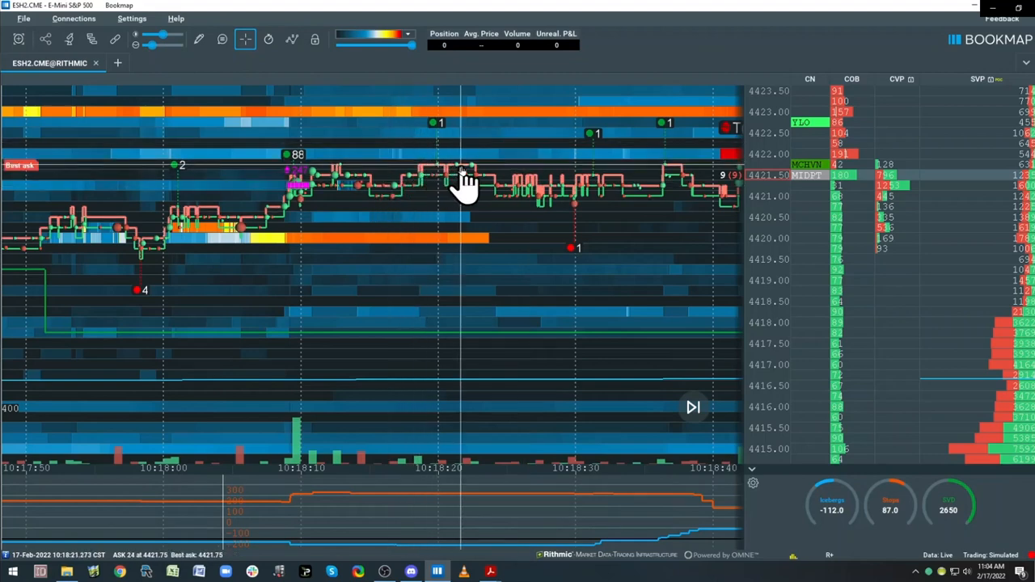
{"action": "mouse_move", "coordinate": [660, 194]}
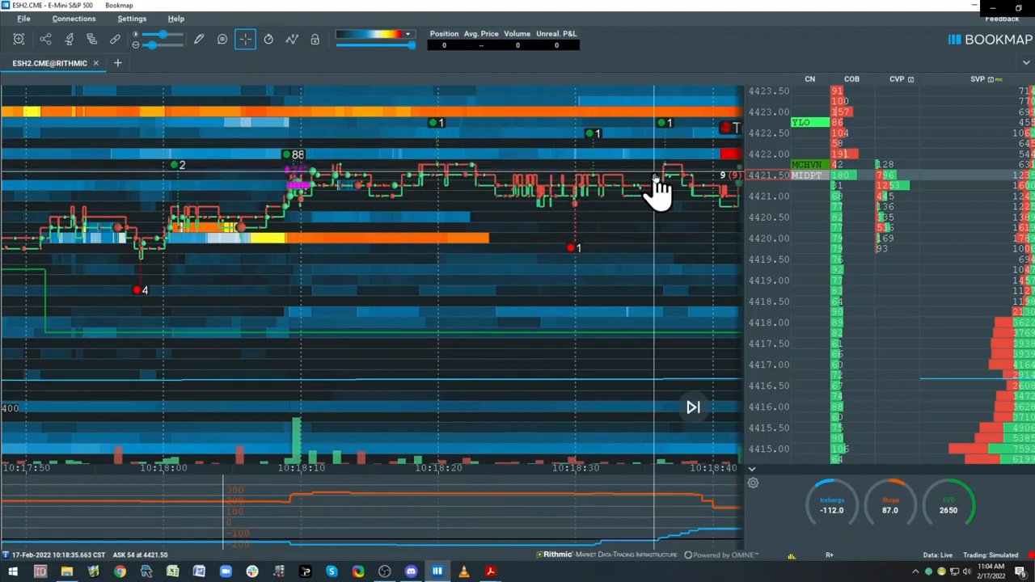
{"action": "mouse_move", "coordinate": [668, 188]}
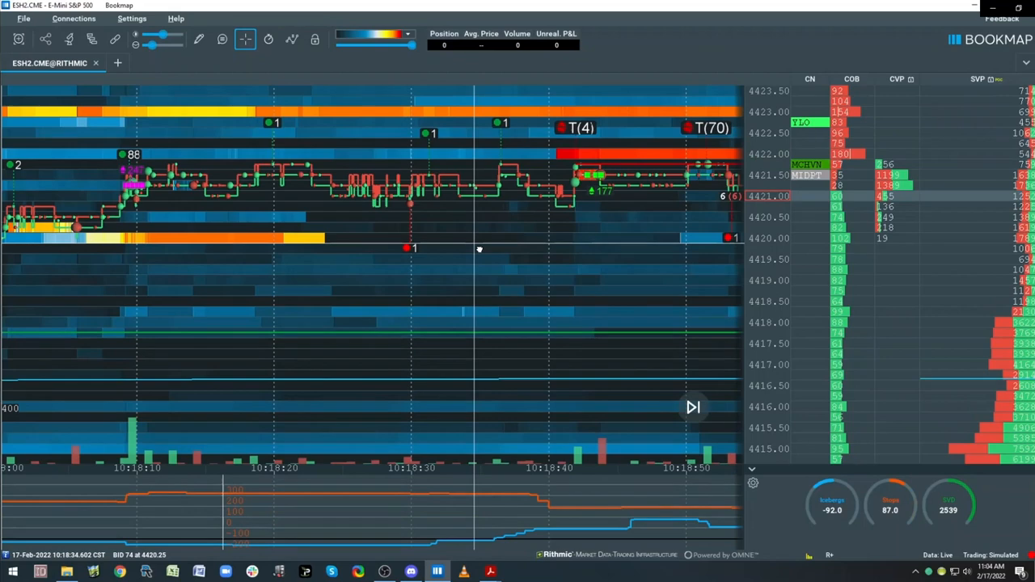
{"action": "mouse_move", "coordinate": [656, 155]}
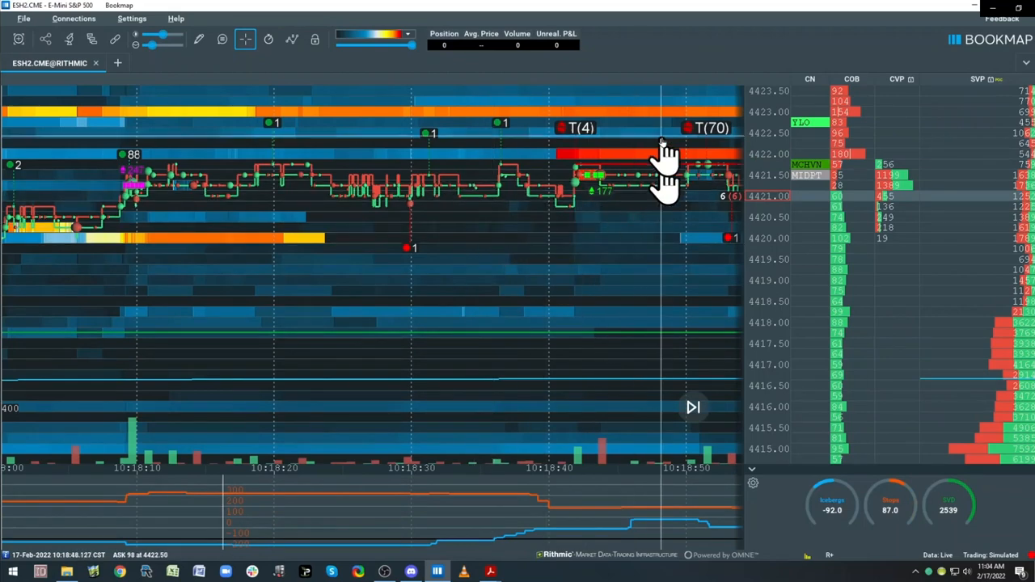
{"action": "mouse_move", "coordinate": [685, 149]}
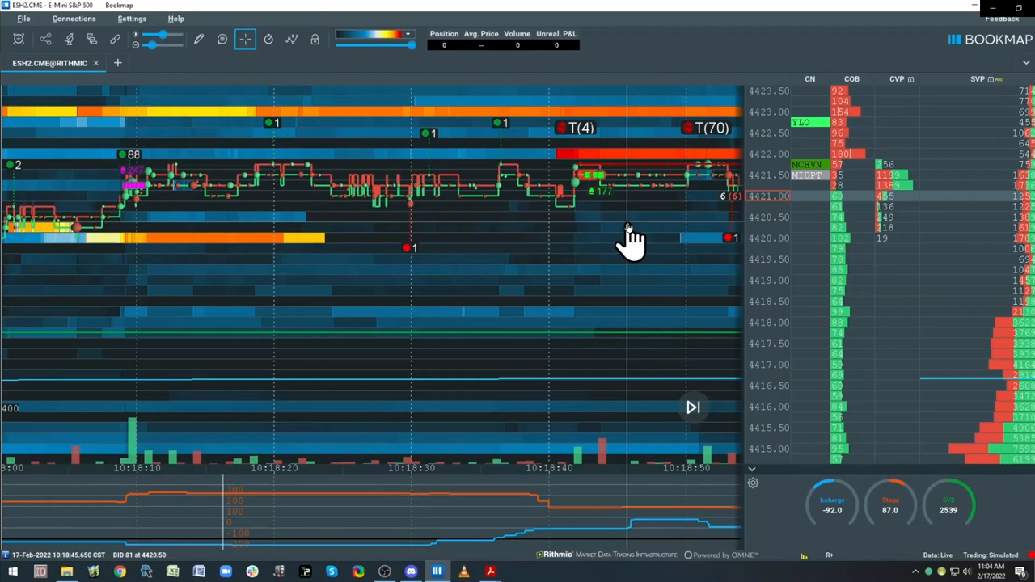
{"action": "mouse_move", "coordinate": [630, 239]}
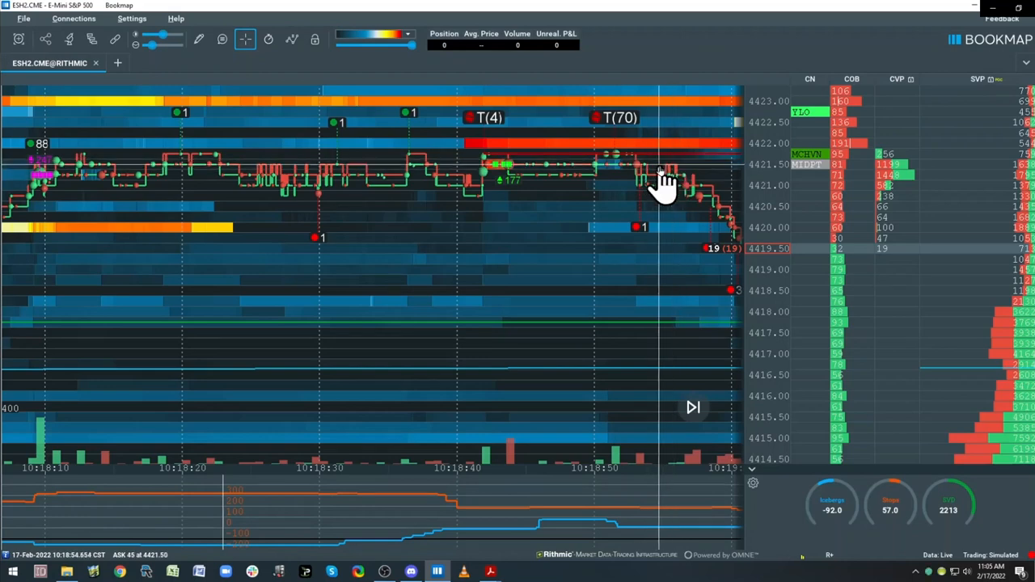
{"action": "mouse_move", "coordinate": [680, 194]}
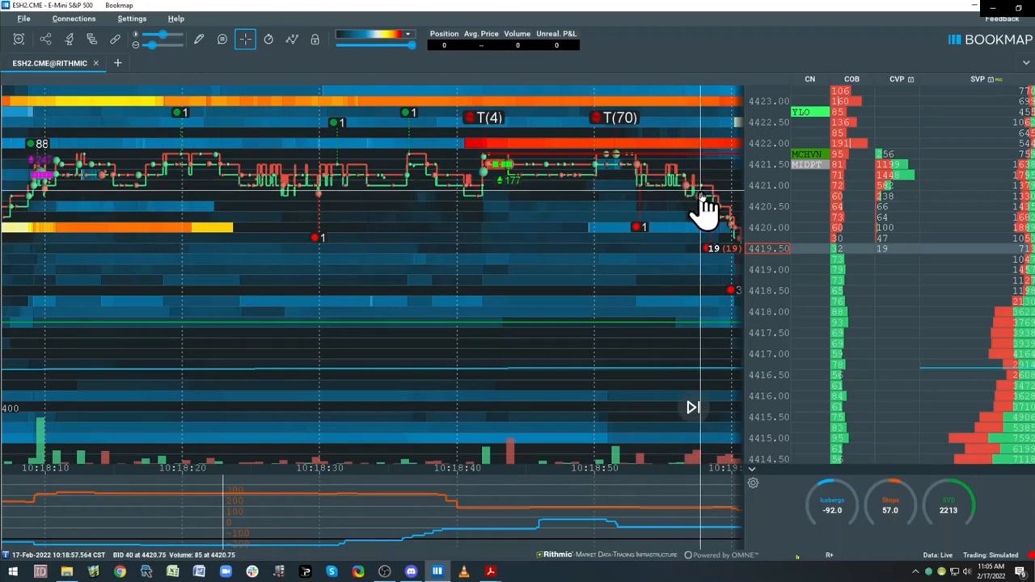
{"action": "mouse_move", "coordinate": [883, 177]}
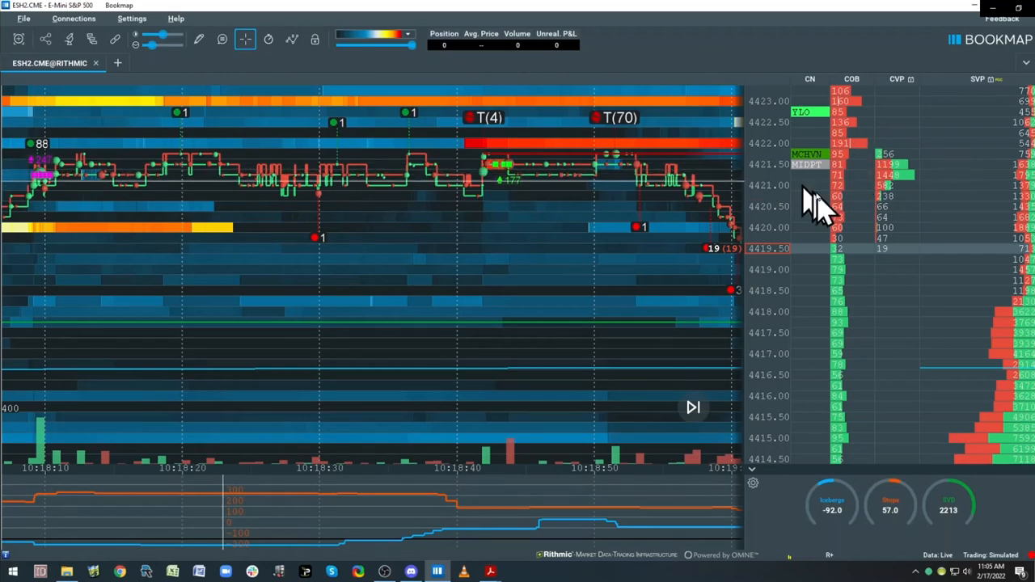
{"action": "mouse_move", "coordinate": [914, 184]}
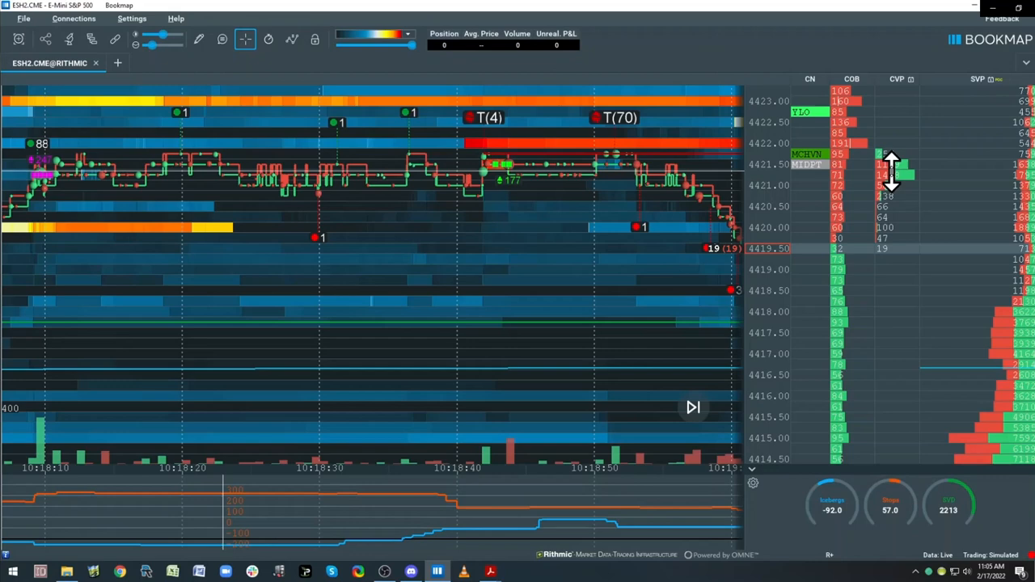
{"action": "mouse_move", "coordinate": [418, 207]}
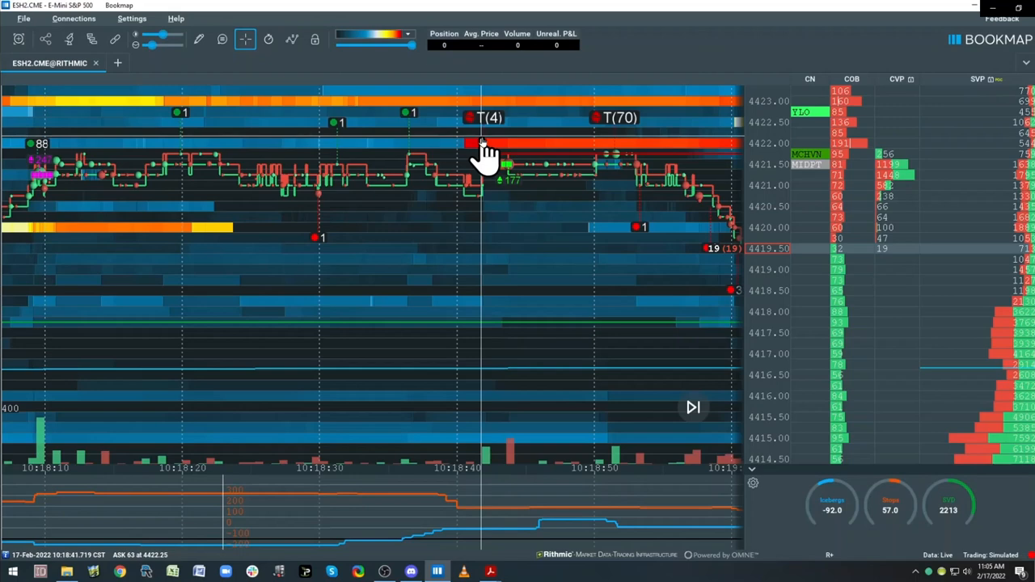
{"action": "mouse_move", "coordinate": [520, 159]}
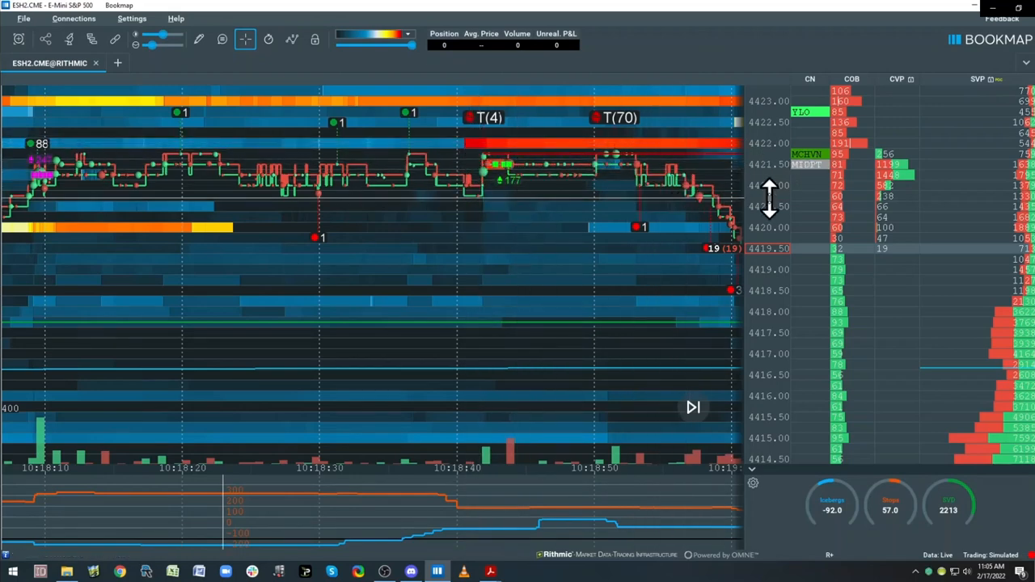
{"action": "mouse_move", "coordinate": [810, 177]}
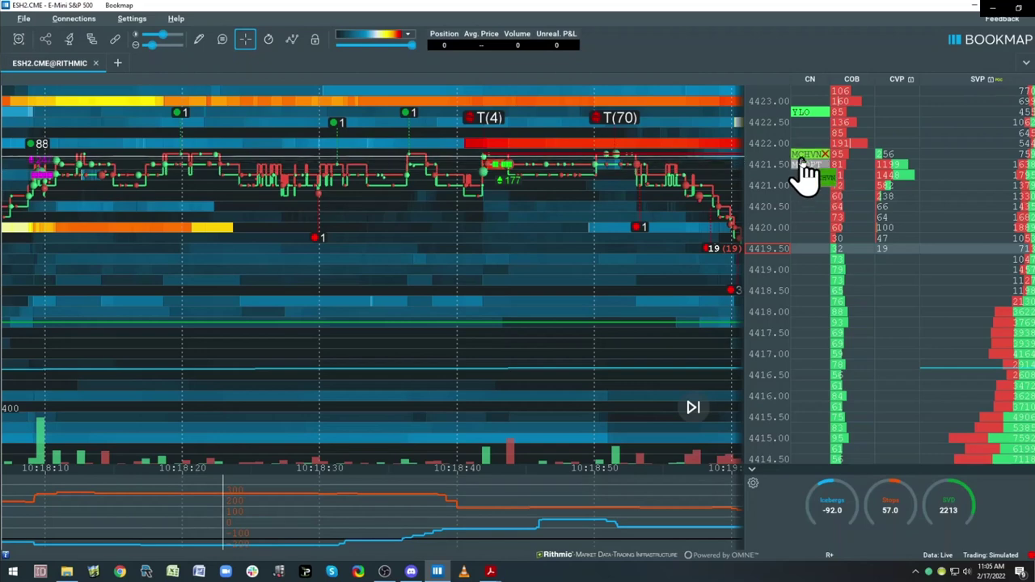
{"action": "mouse_move", "coordinate": [614, 219]}
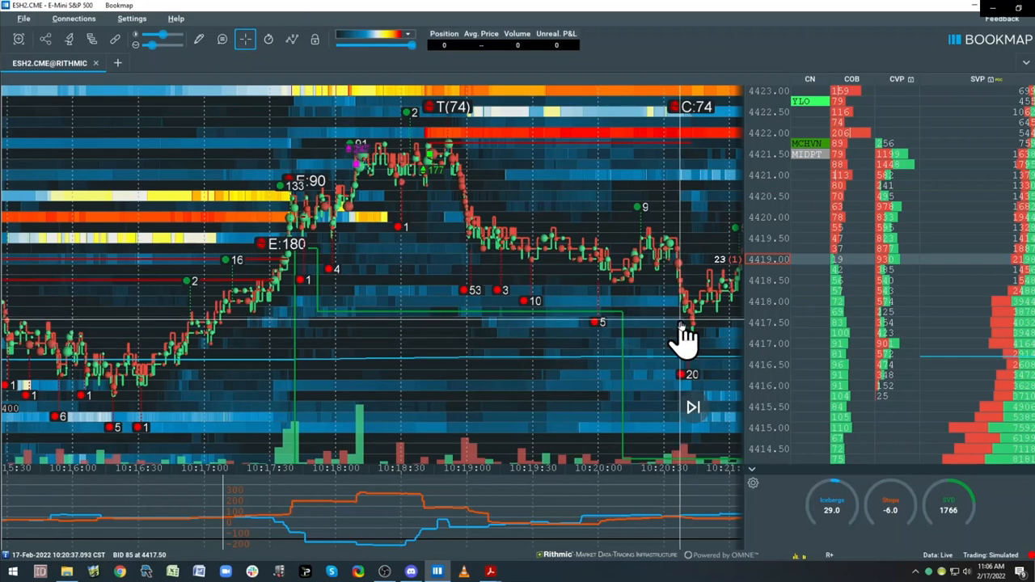
{"action": "mouse_move", "coordinate": [450, 158]}
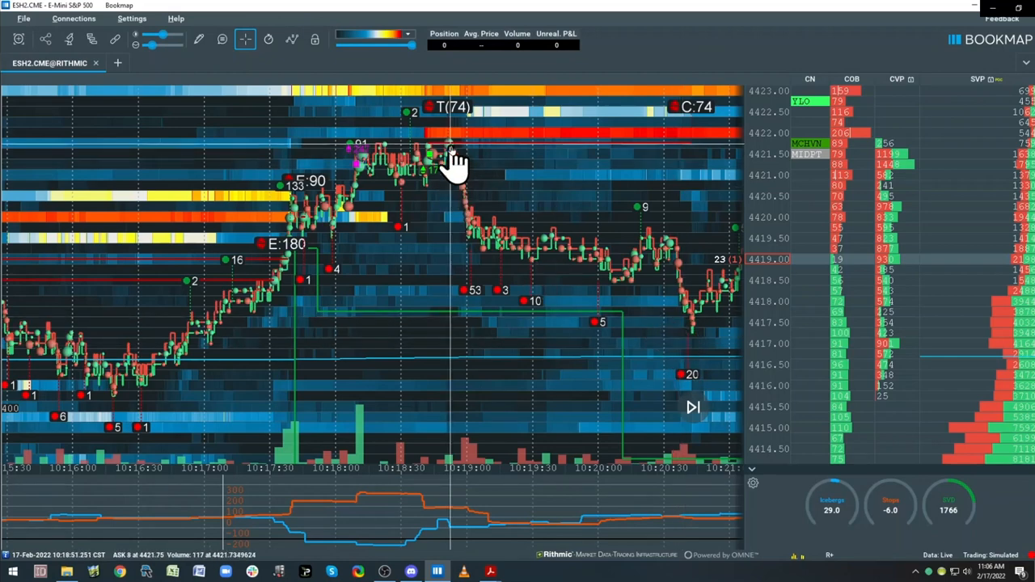
{"action": "mouse_move", "coordinate": [706, 342]}
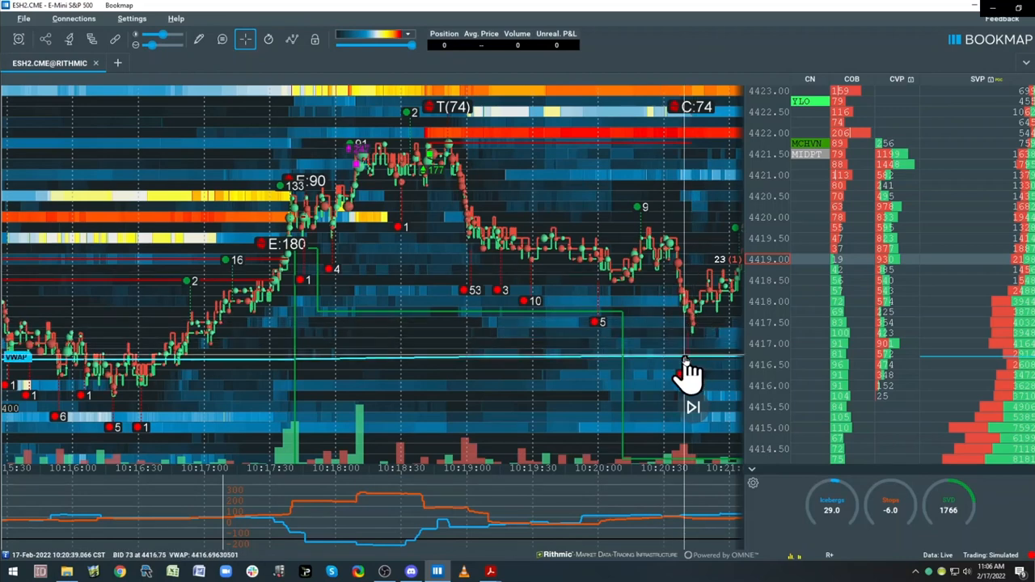
{"action": "mouse_move", "coordinate": [692, 353]}
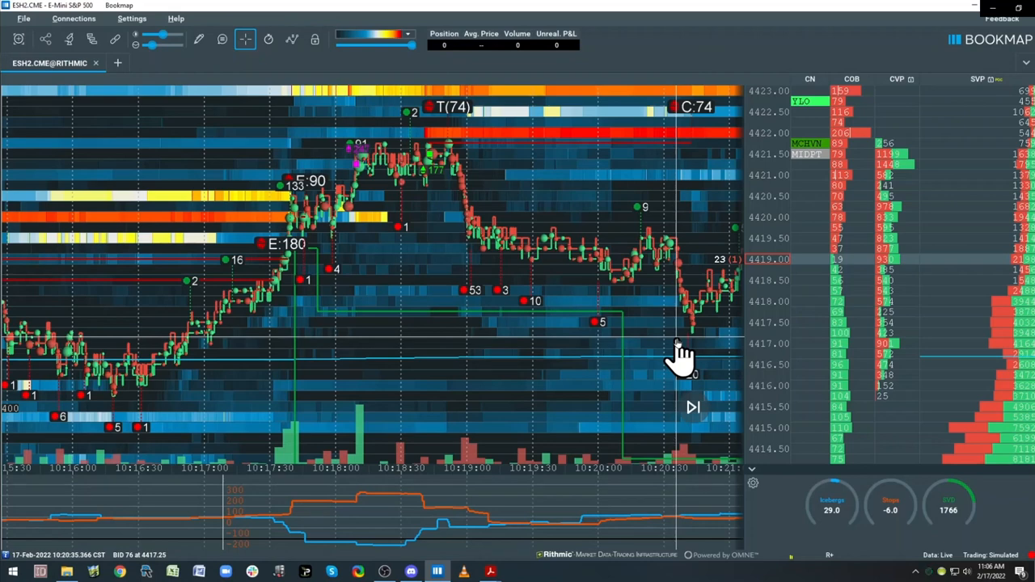
{"action": "mouse_move", "coordinate": [627, 327]}
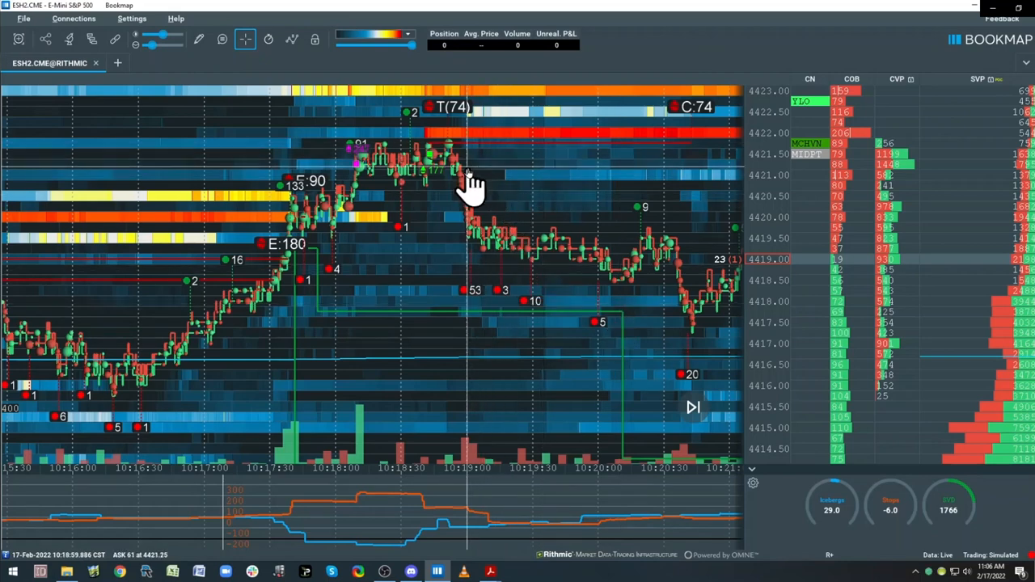
{"action": "mouse_move", "coordinate": [514, 218]}
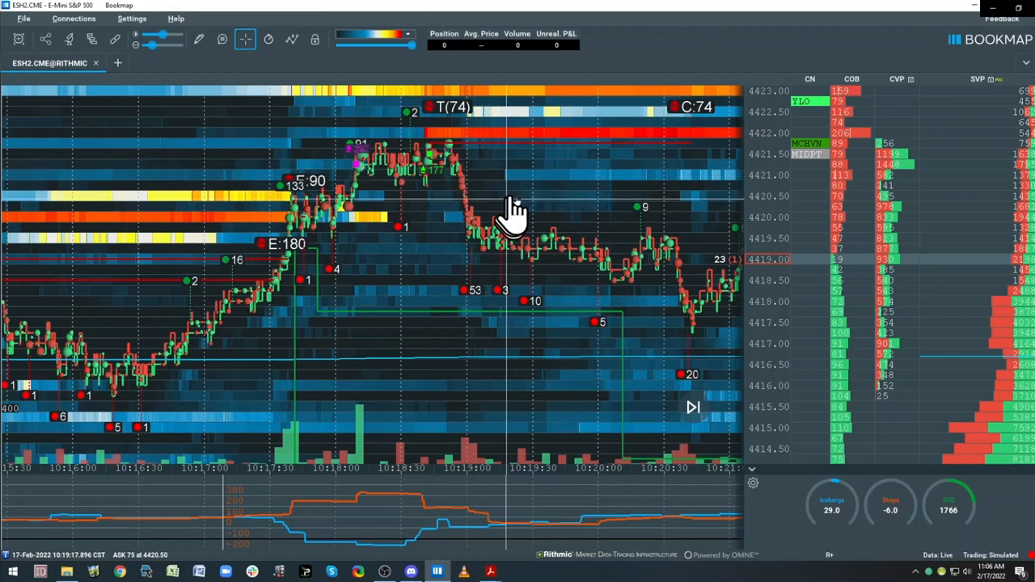
{"action": "mouse_move", "coordinate": [537, 234]}
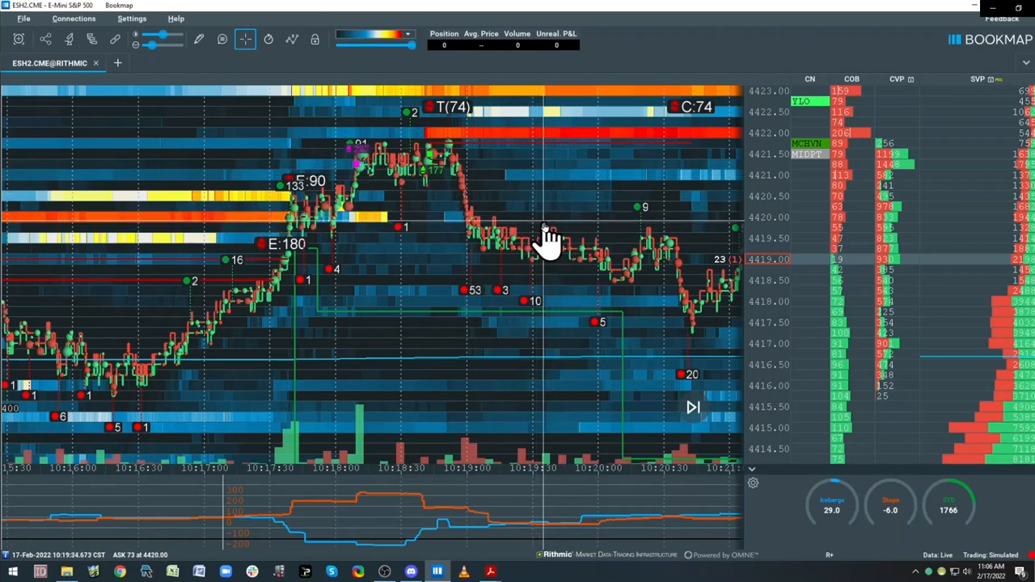
{"action": "mouse_move", "coordinate": [507, 235]}
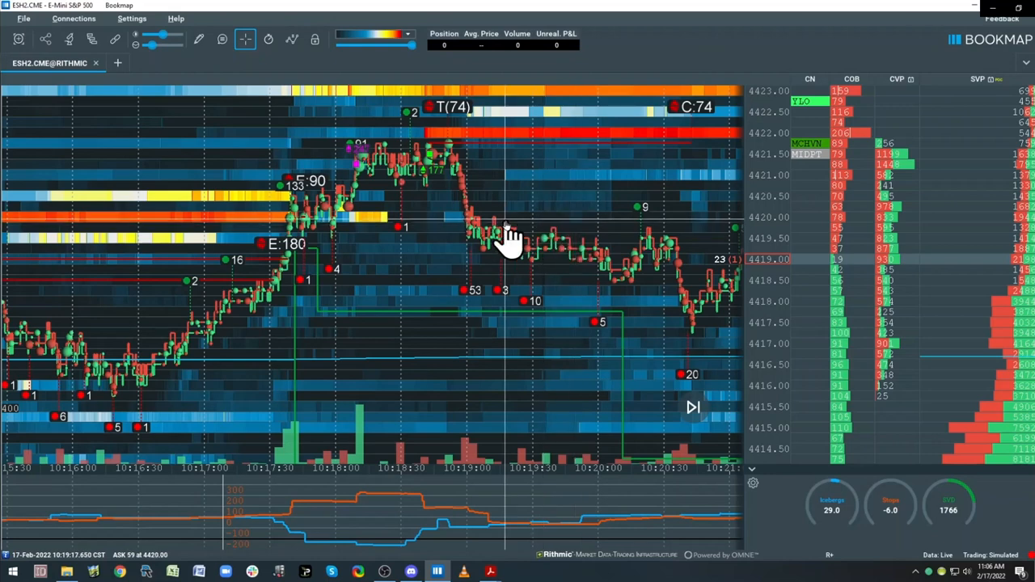
{"action": "mouse_move", "coordinate": [582, 243]}
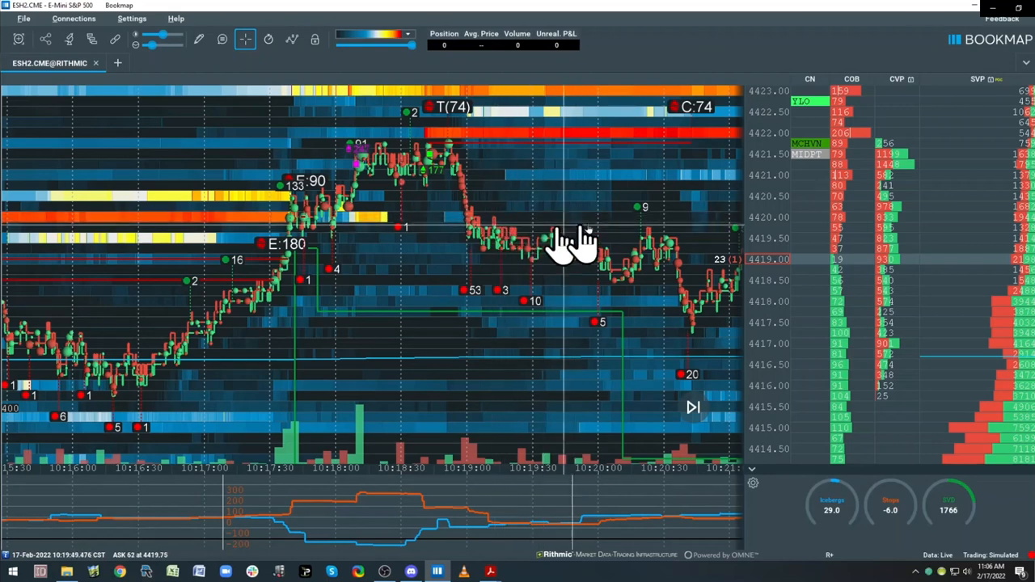
{"action": "mouse_move", "coordinate": [629, 246]}
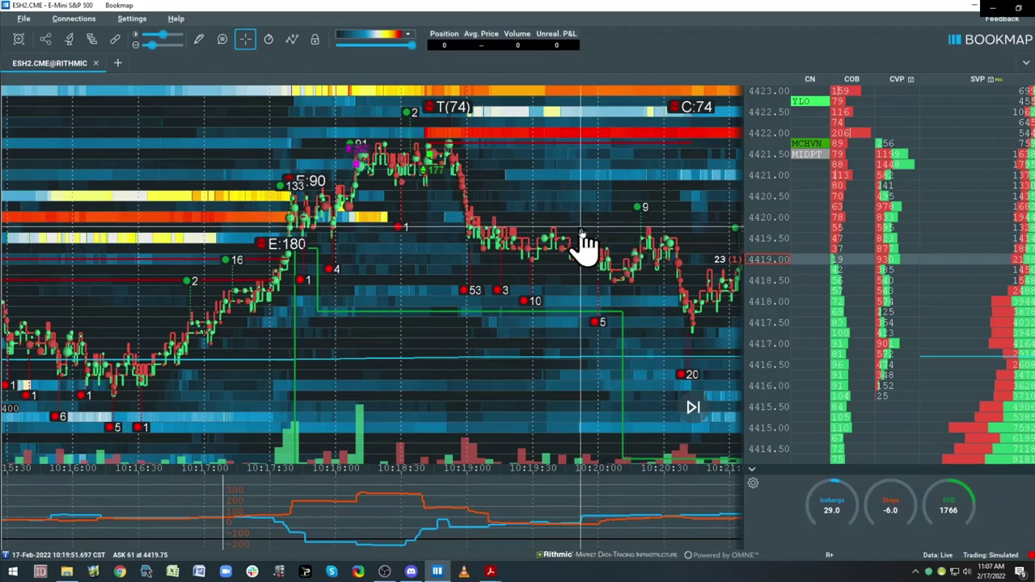
{"action": "mouse_move", "coordinate": [634, 243]}
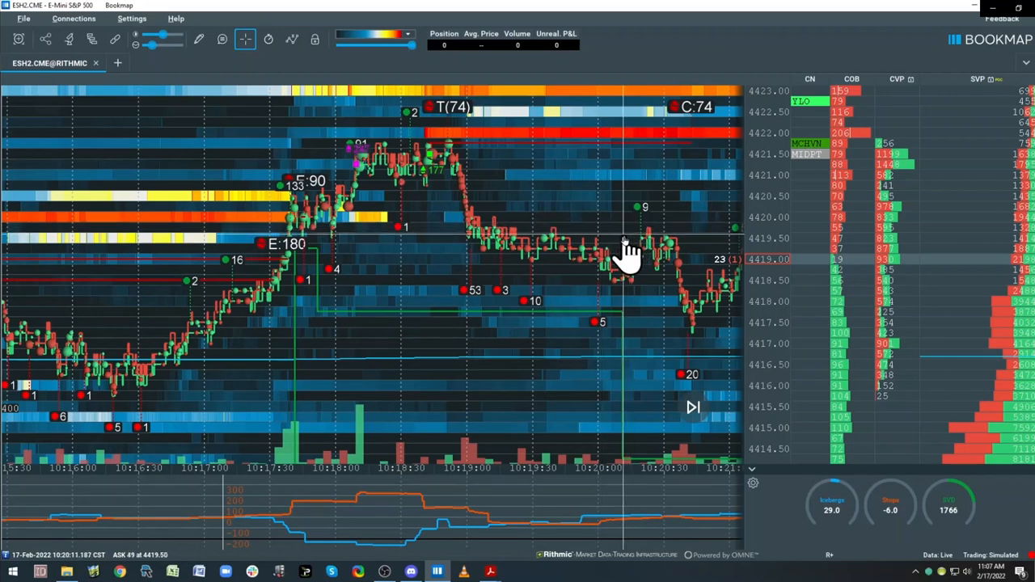
{"action": "mouse_move", "coordinate": [558, 310]}
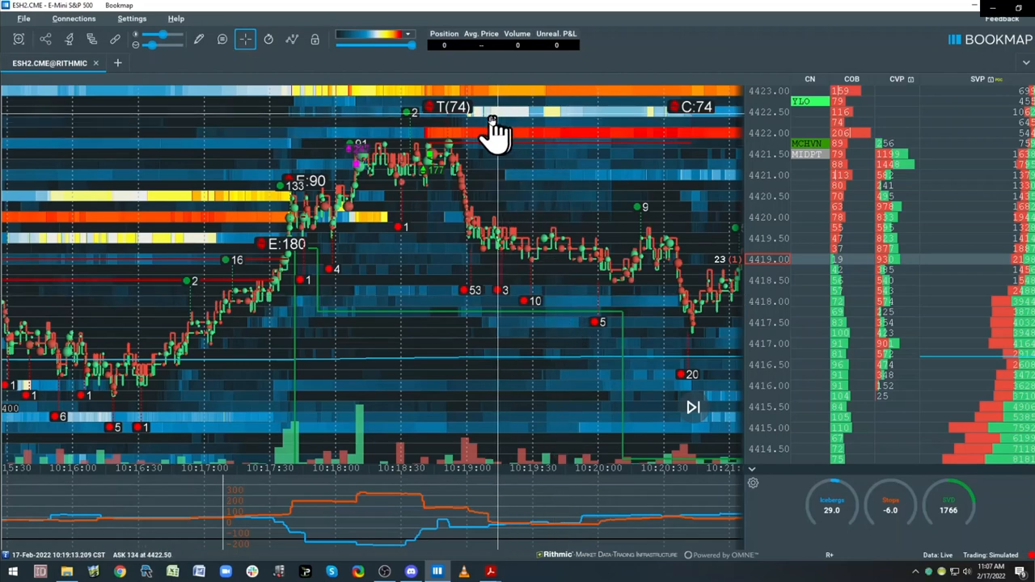
{"action": "mouse_move", "coordinate": [477, 202]}
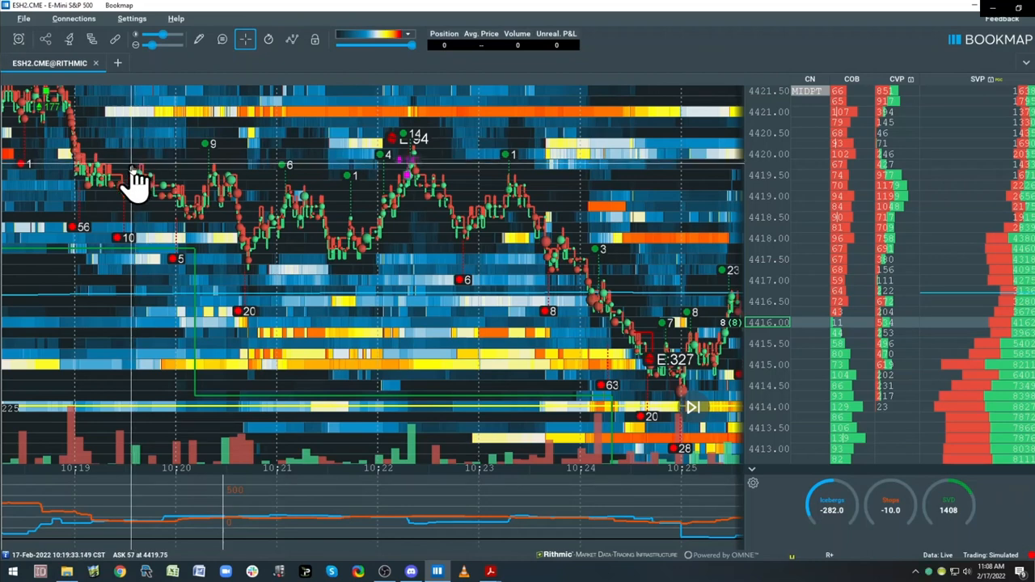
{"action": "mouse_move", "coordinate": [210, 186]}
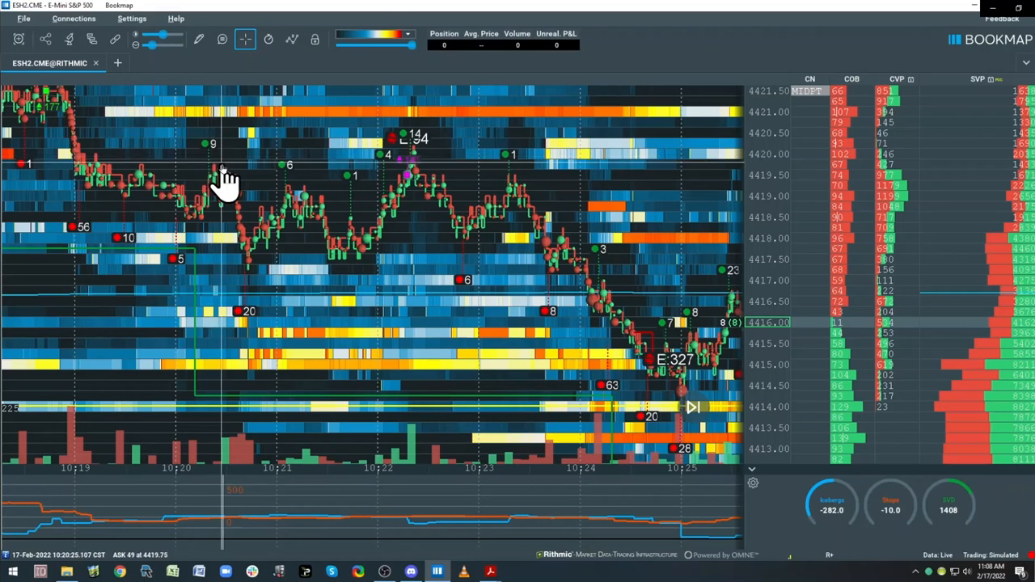
{"action": "mouse_move", "coordinate": [320, 303]}
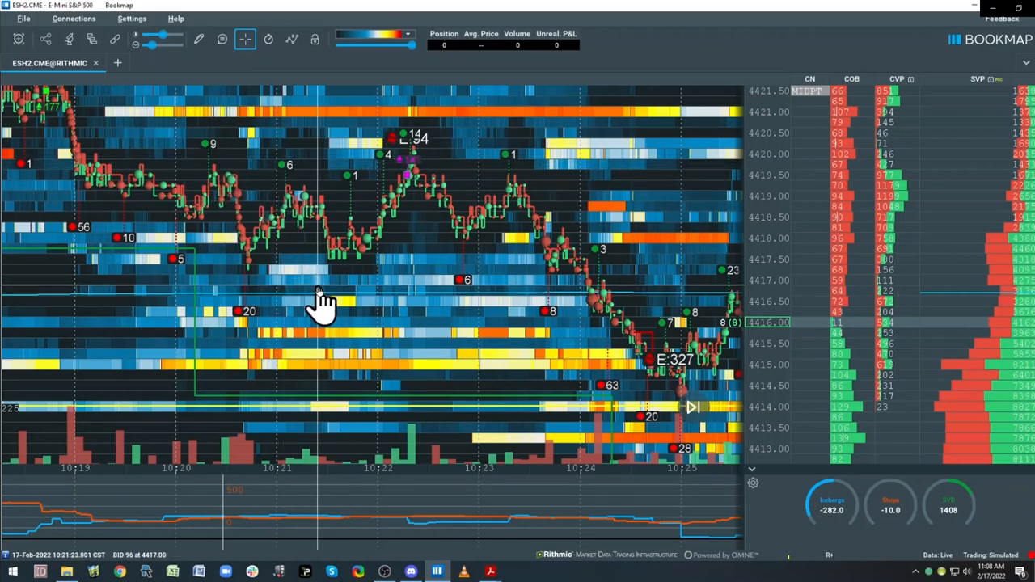
{"action": "mouse_move", "coordinate": [191, 110]}
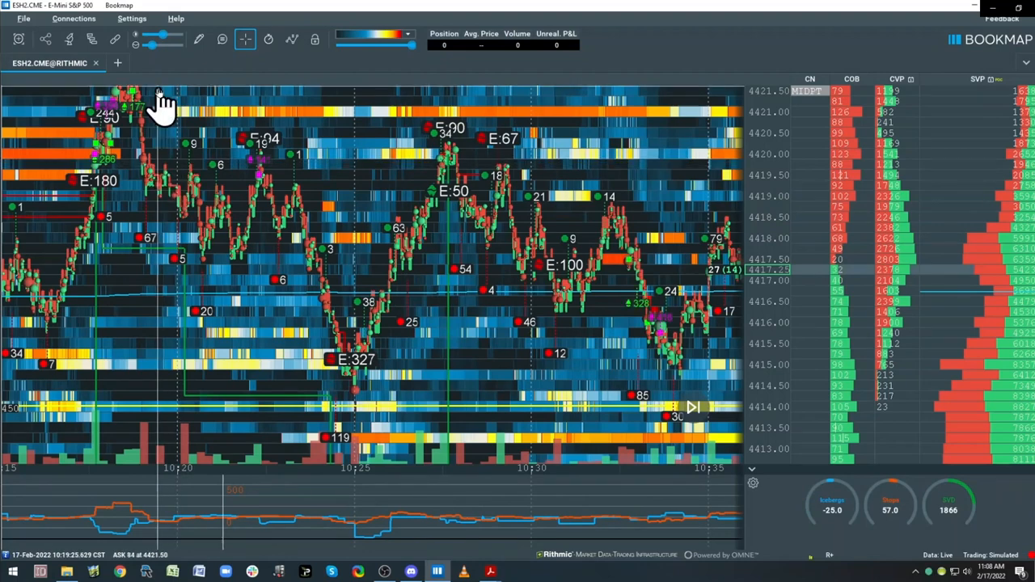
{"action": "mouse_move", "coordinate": [165, 33]}
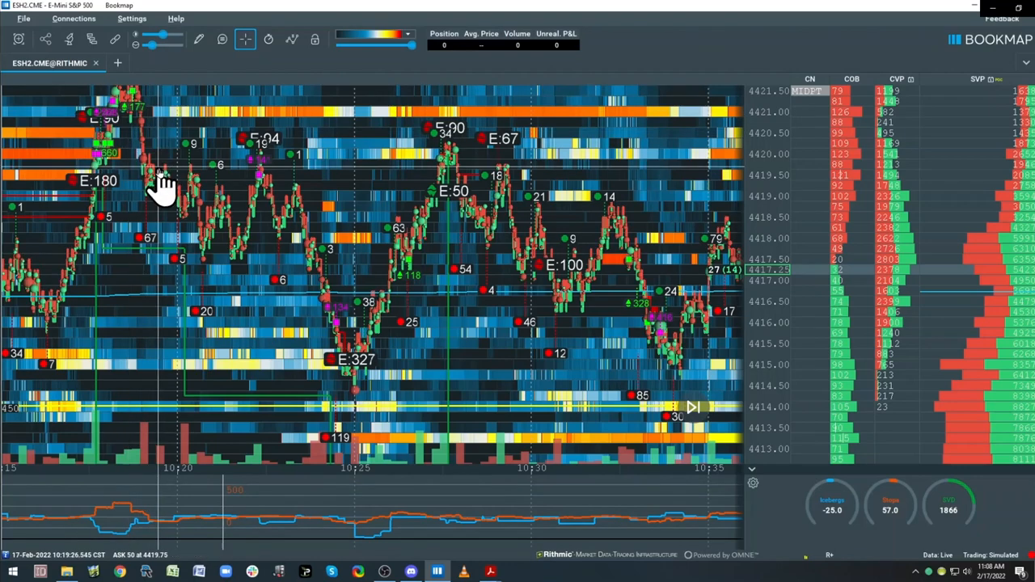
{"action": "mouse_move", "coordinate": [257, 154]}
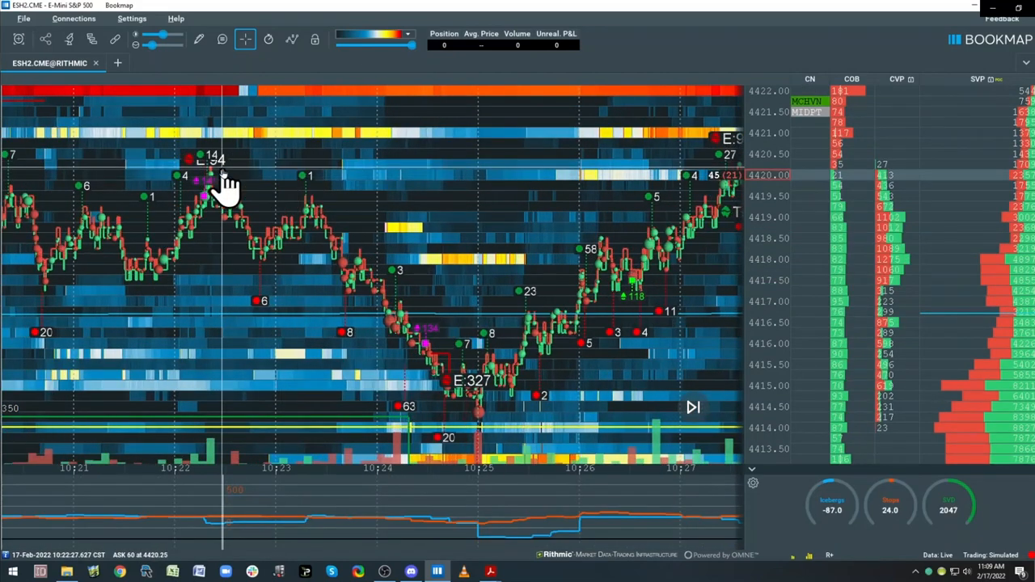
{"action": "mouse_move", "coordinate": [165, 226]}
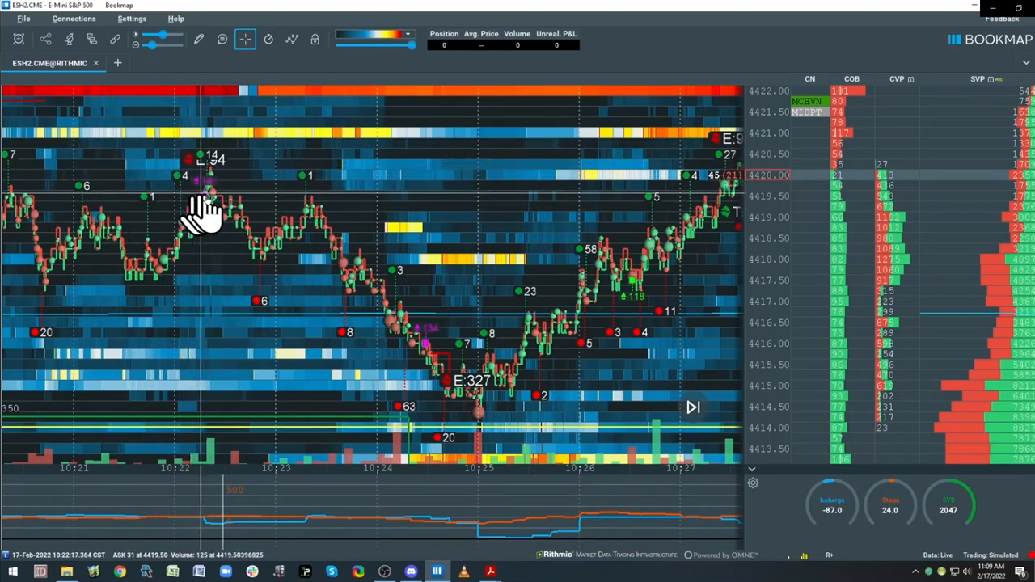
{"action": "mouse_move", "coordinate": [191, 235]}
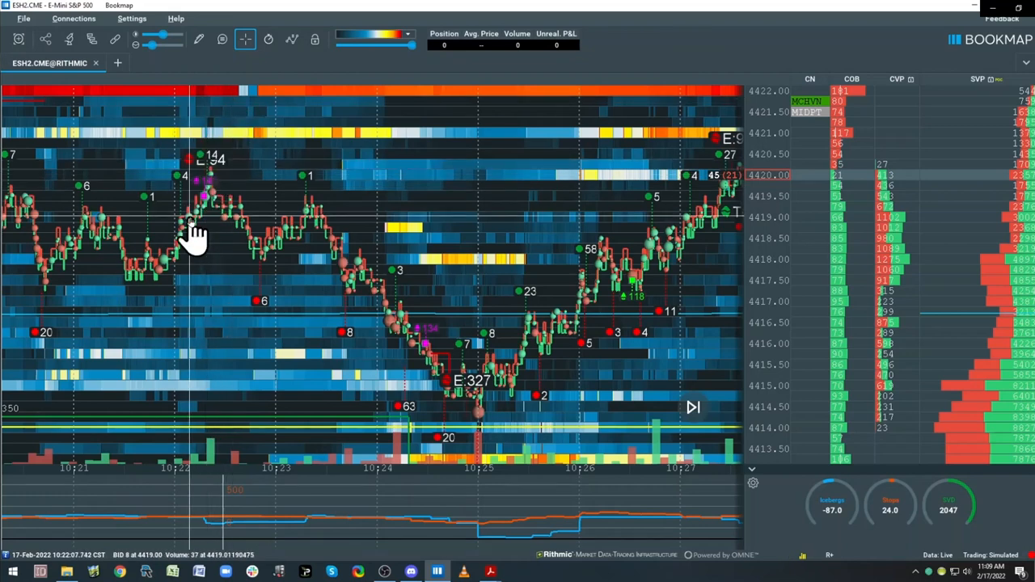
{"action": "mouse_move", "coordinate": [200, 196]}
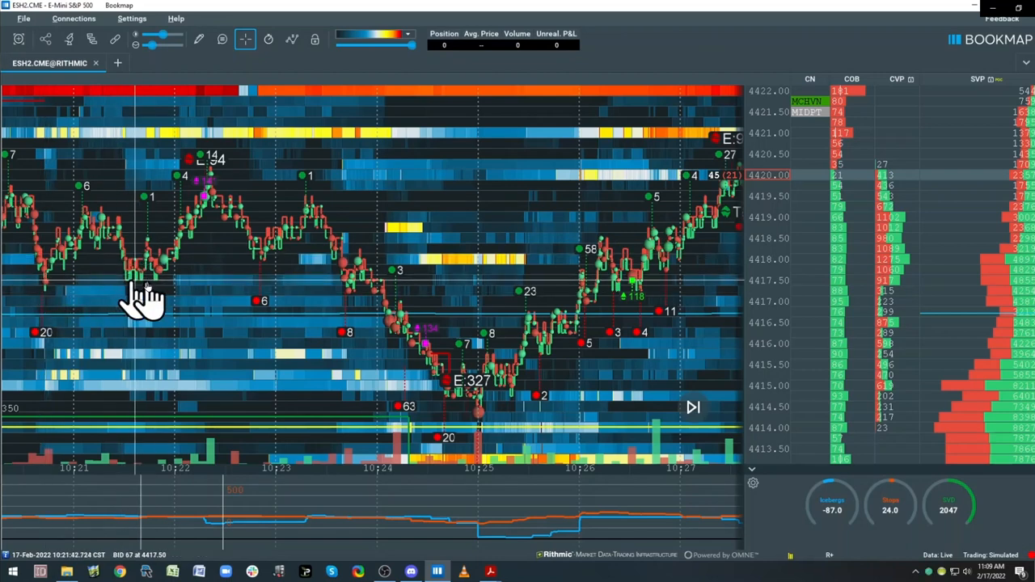
{"action": "mouse_move", "coordinate": [153, 294]}
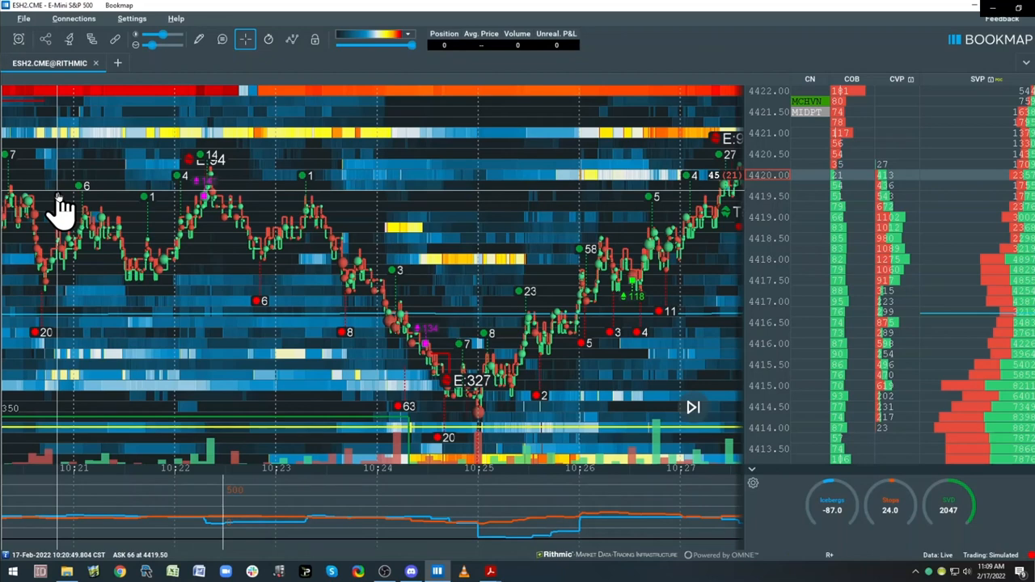
{"action": "mouse_move", "coordinate": [212, 218]}
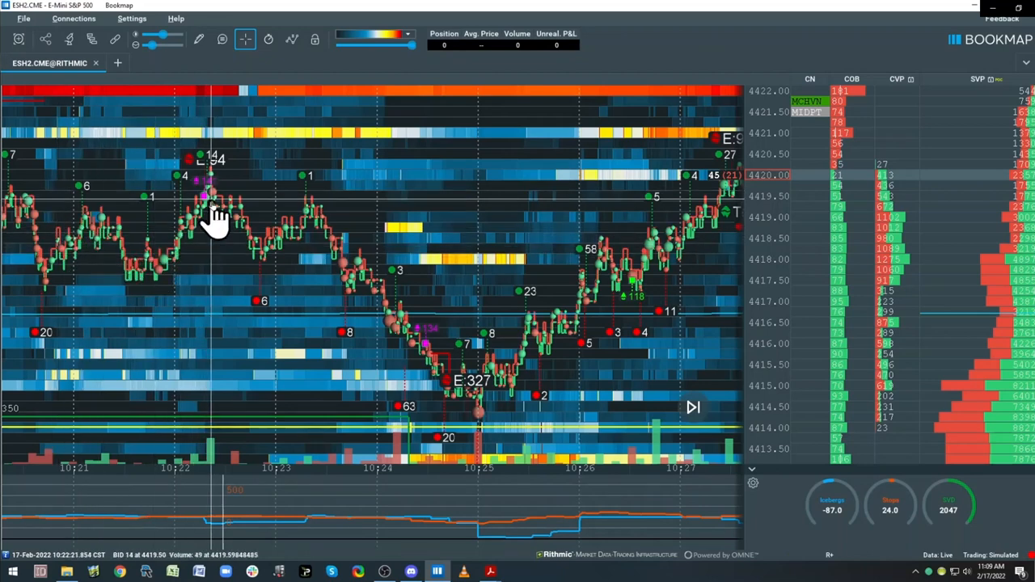
{"action": "mouse_move", "coordinate": [58, 213]}
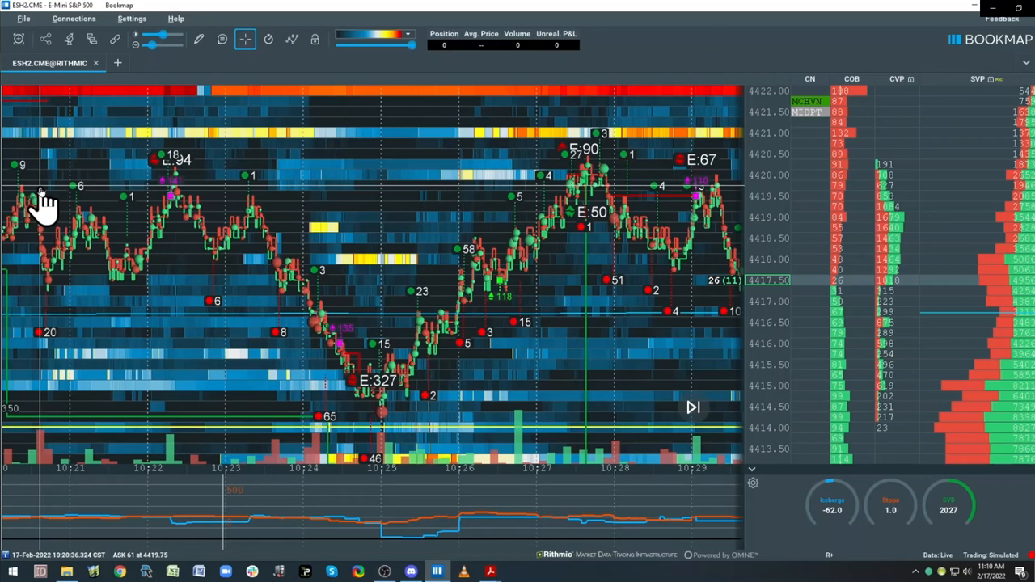
{"action": "mouse_move", "coordinate": [165, 191]}
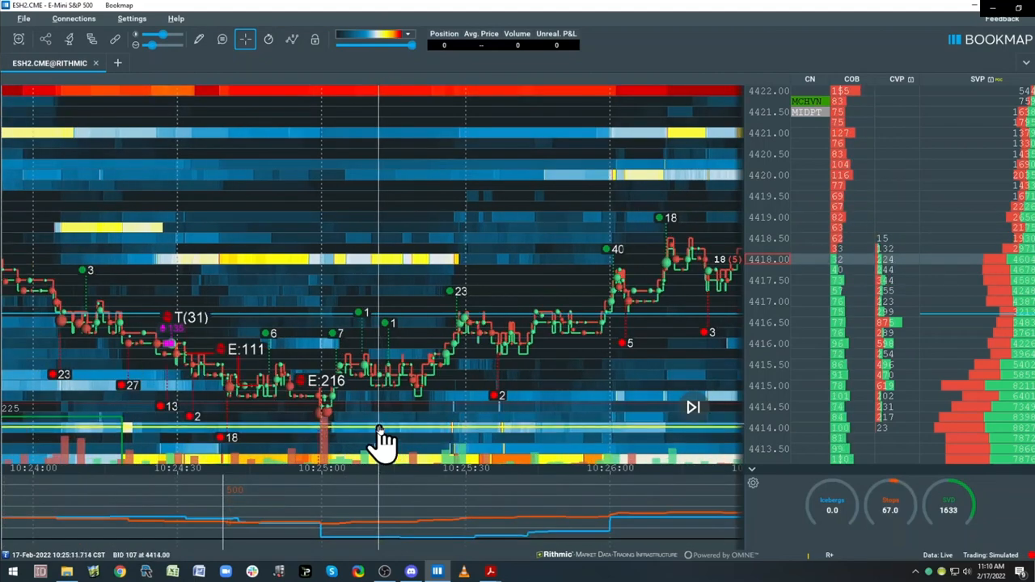
{"action": "mouse_move", "coordinate": [369, 437]}
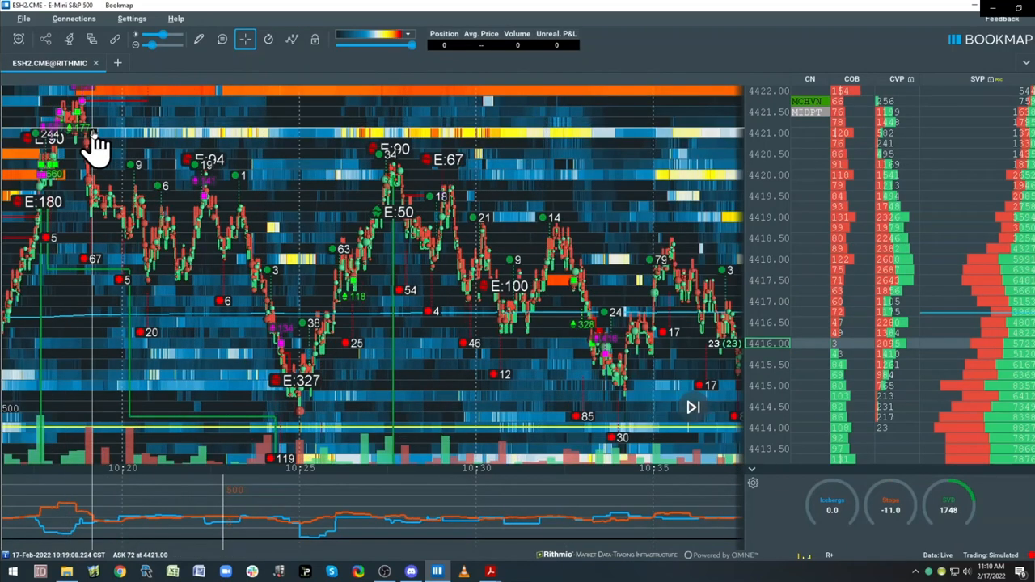
{"action": "mouse_move", "coordinate": [161, 283]}
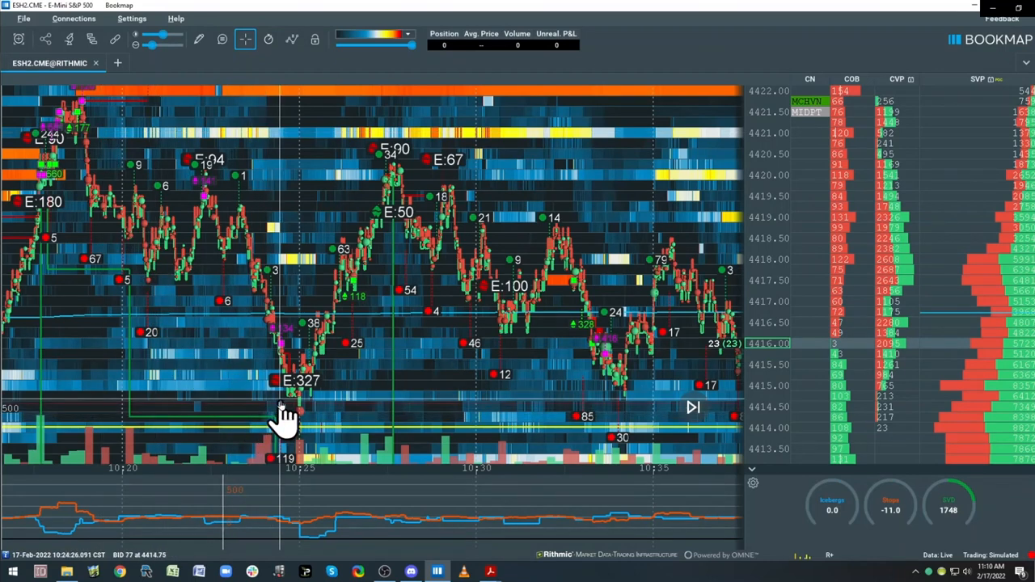
{"action": "mouse_move", "coordinate": [304, 420]}
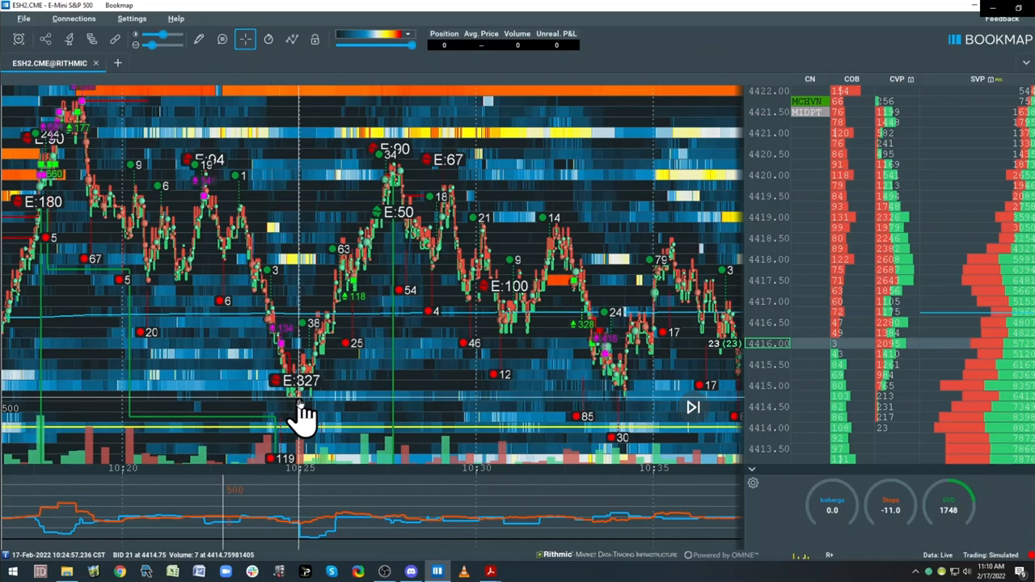
{"action": "mouse_move", "coordinate": [271, 327]}
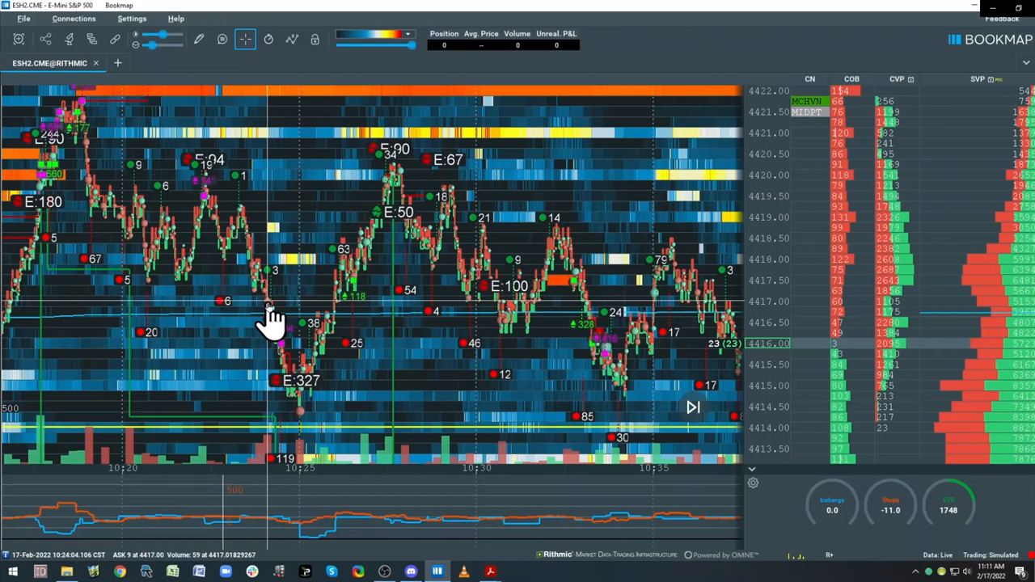
{"action": "mouse_move", "coordinate": [294, 433]}
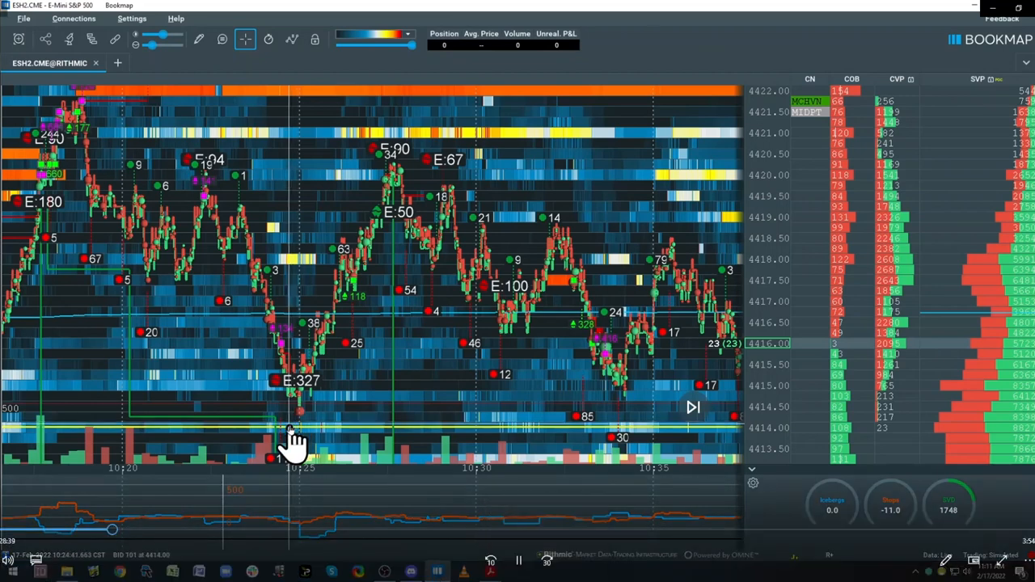
{"action": "mouse_move", "coordinate": [542, 93]}
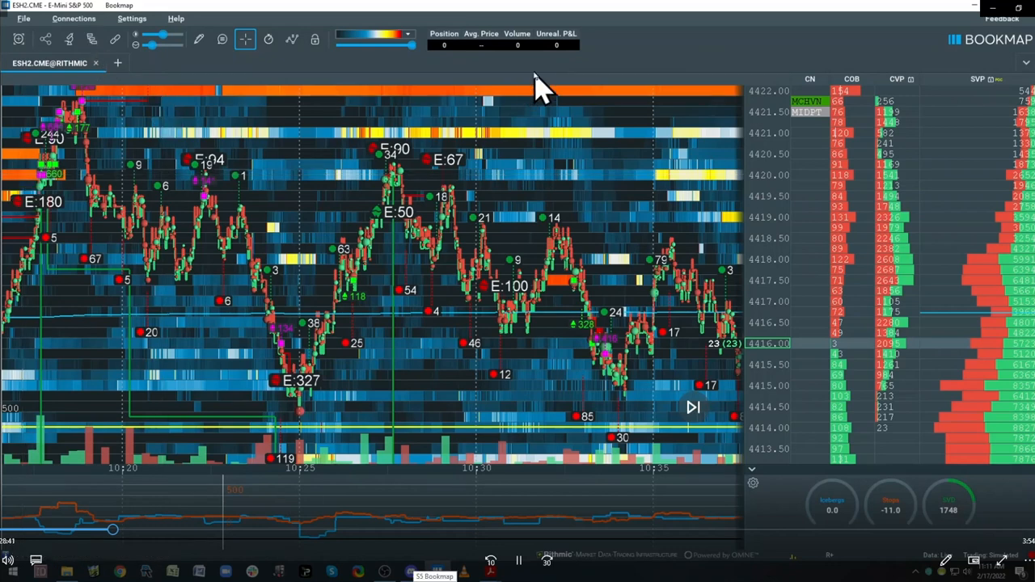
{"action": "mouse_move", "coordinate": [808, 110]}
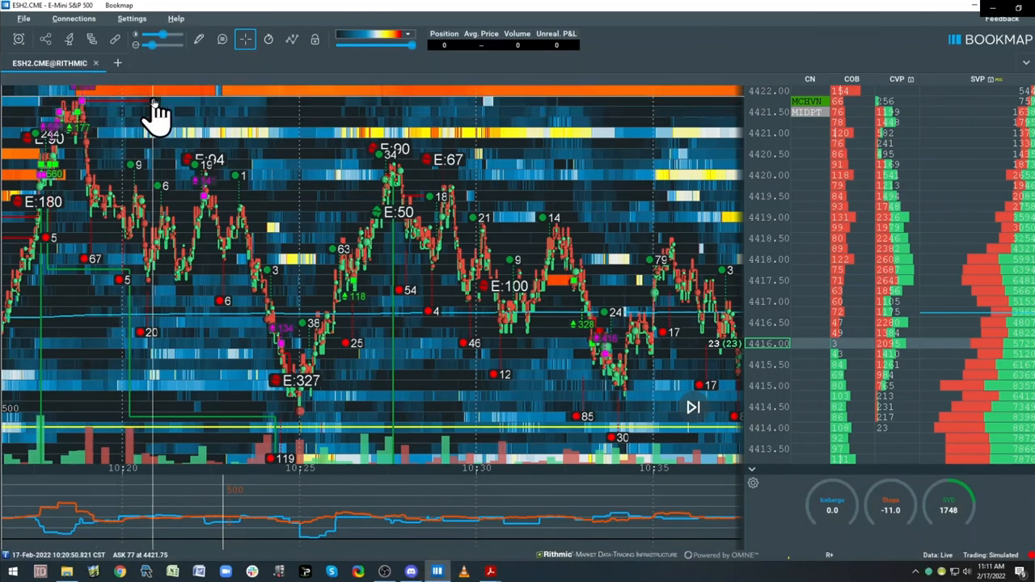
{"action": "mouse_move", "coordinate": [33, 158]}
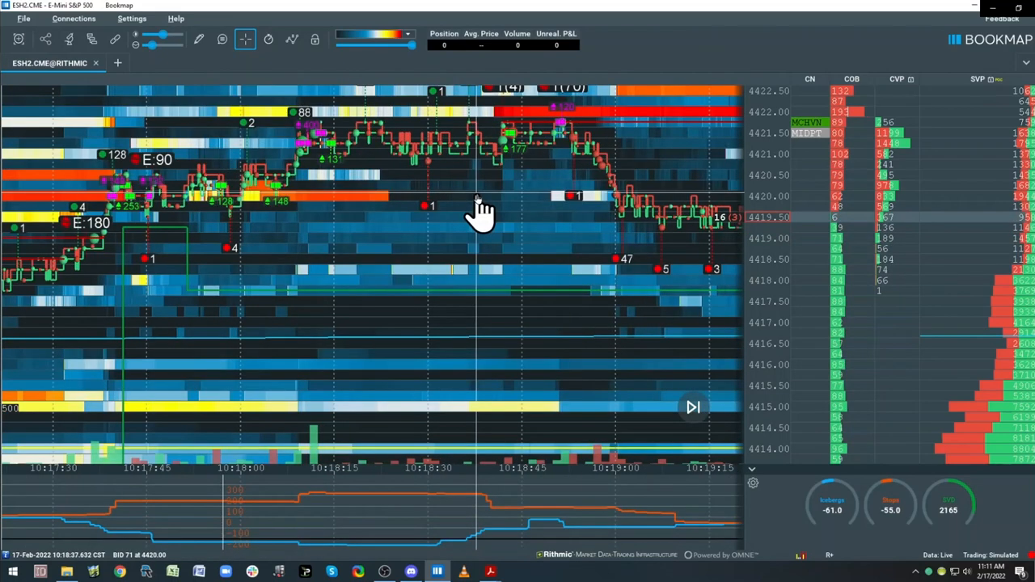
{"action": "mouse_move", "coordinate": [278, 148]}
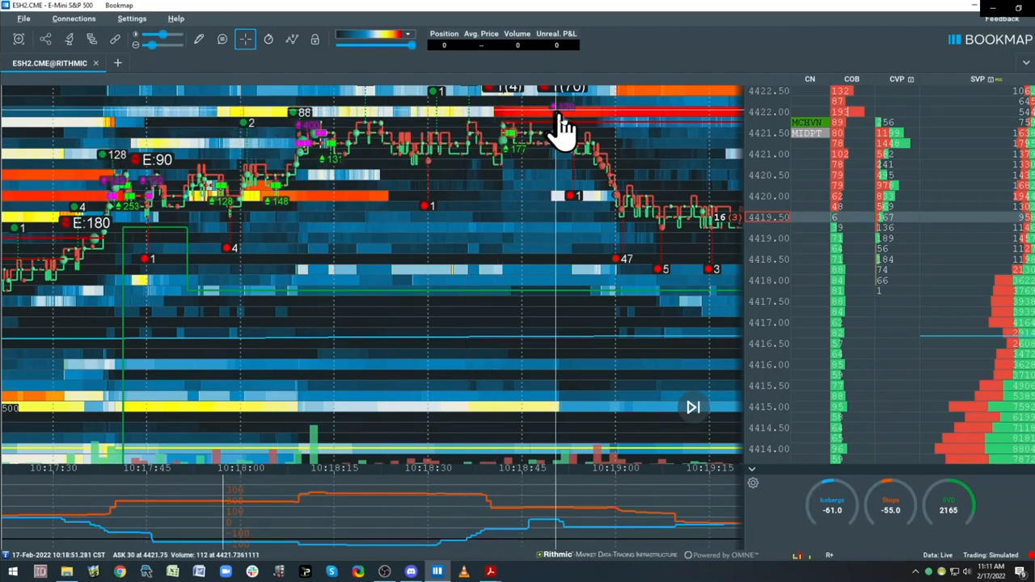
{"action": "mouse_move", "coordinate": [611, 210]}
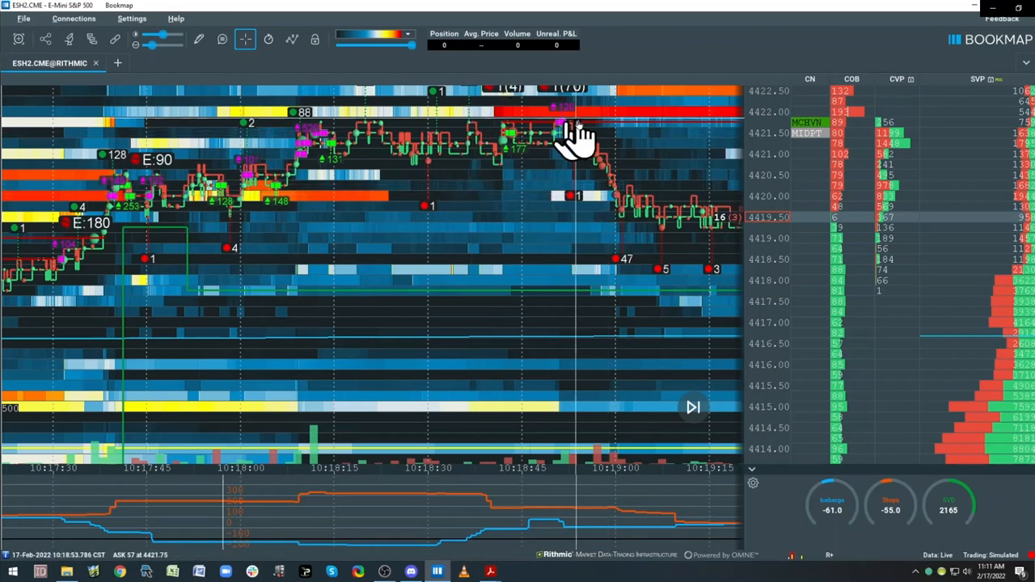
{"action": "mouse_move", "coordinate": [396, 154]}
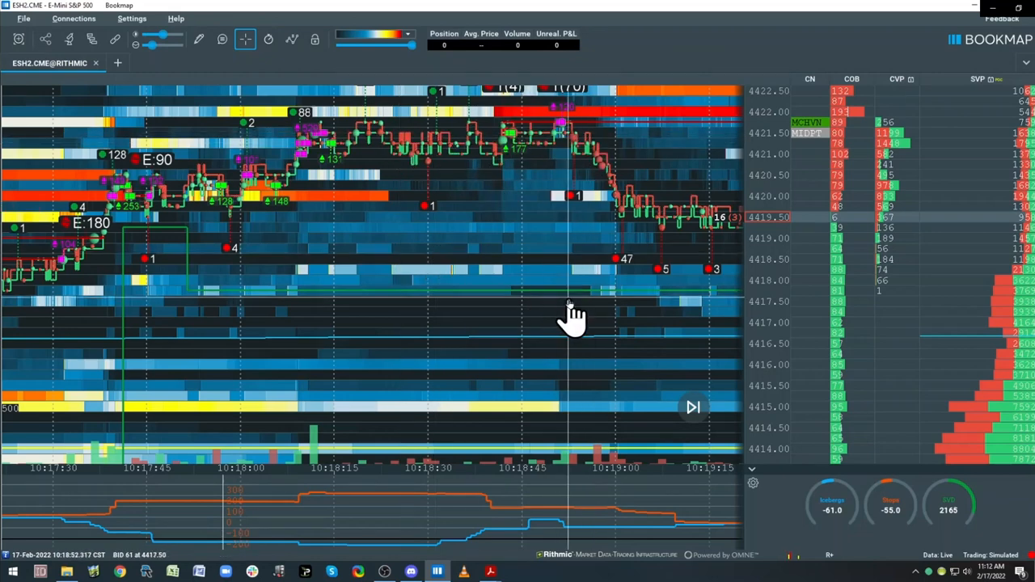
{"action": "mouse_move", "coordinate": [514, 288]}
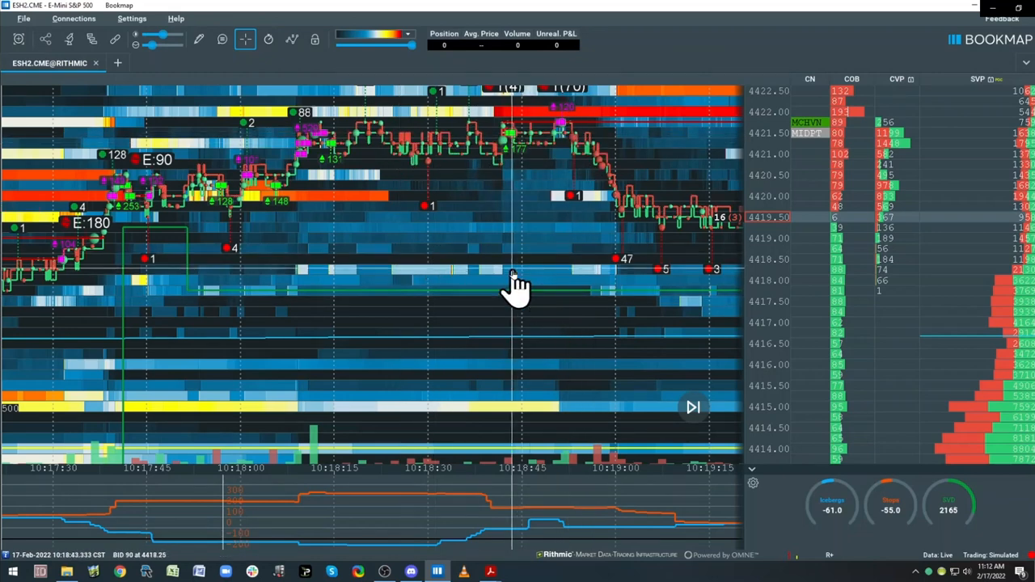
{"action": "mouse_move", "coordinate": [590, 207]}
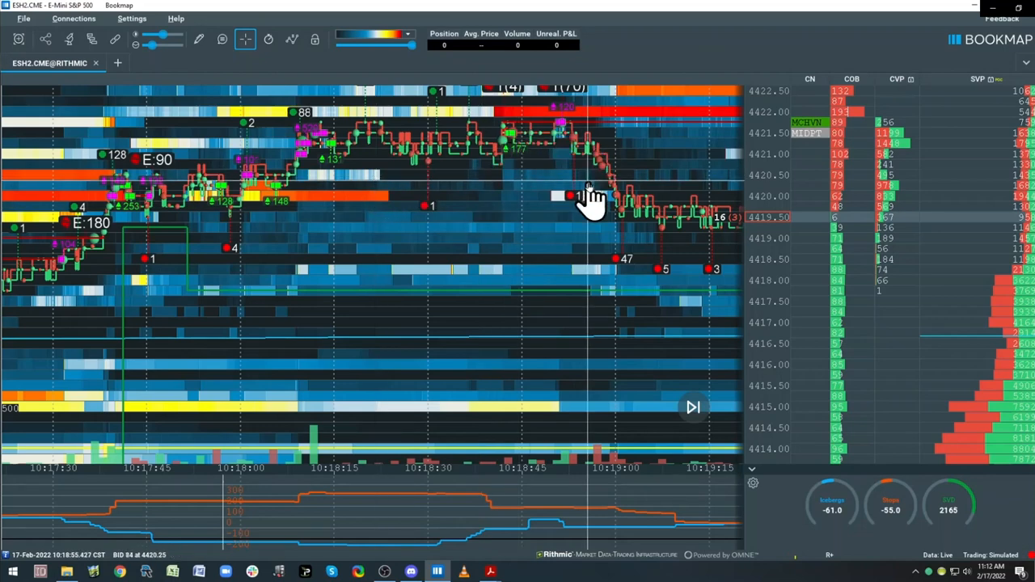
{"action": "mouse_move", "coordinate": [617, 291]}
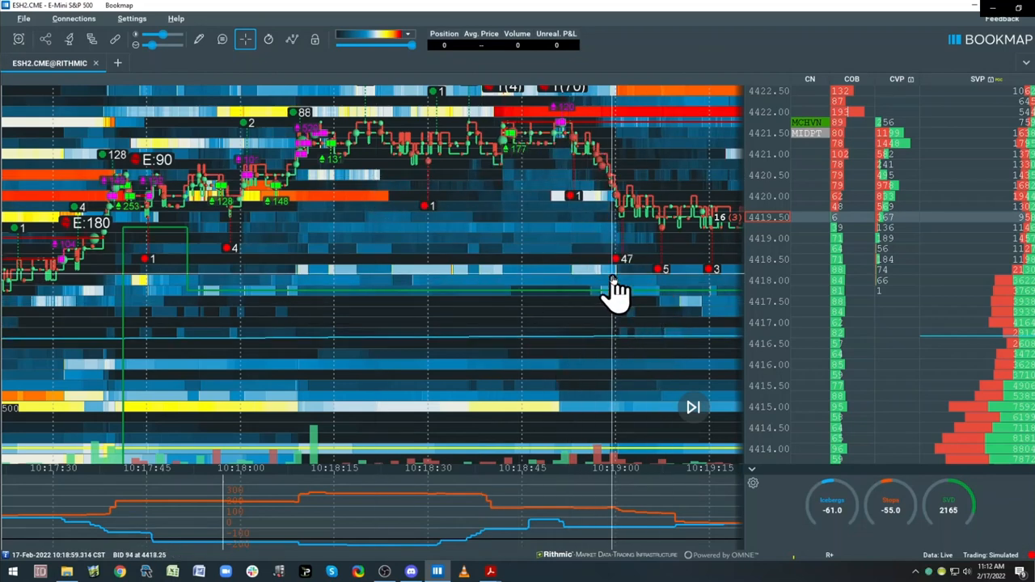
{"action": "mouse_move", "coordinate": [473, 145]}
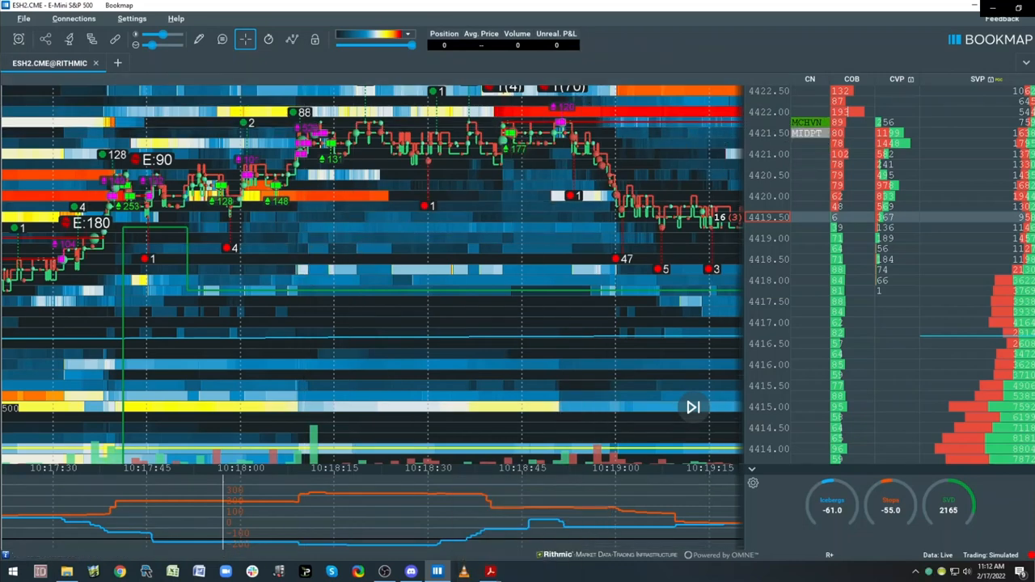
{"action": "mouse_move", "coordinate": [515, 335]}
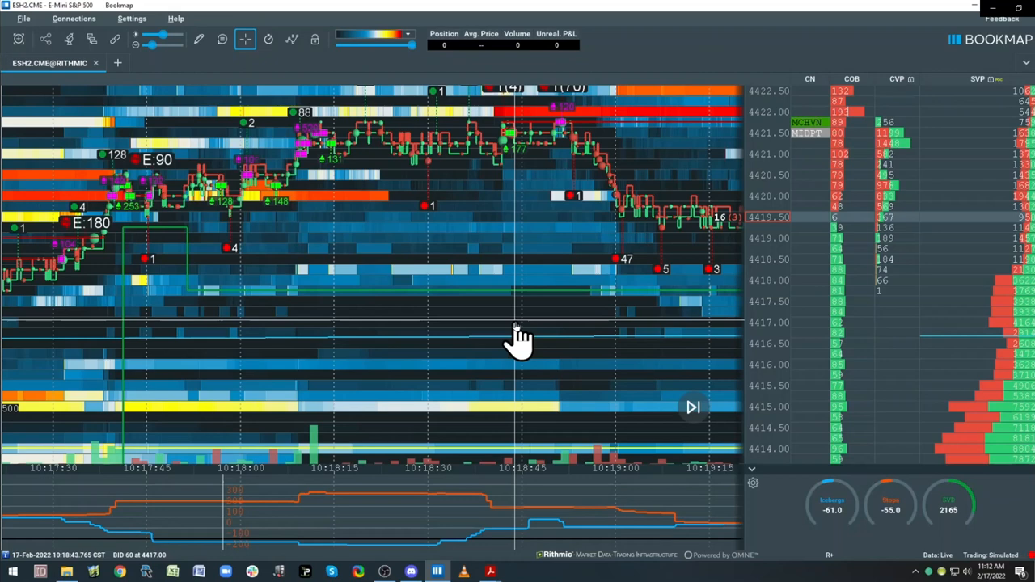
{"action": "mouse_move", "coordinate": [418, 165]}
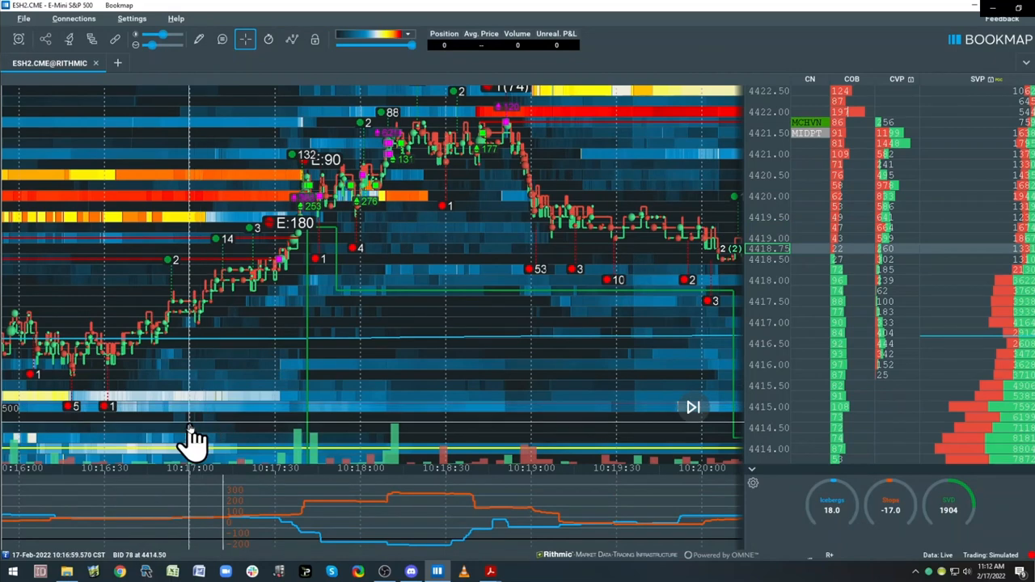
{"action": "mouse_move", "coordinate": [754, 130]}
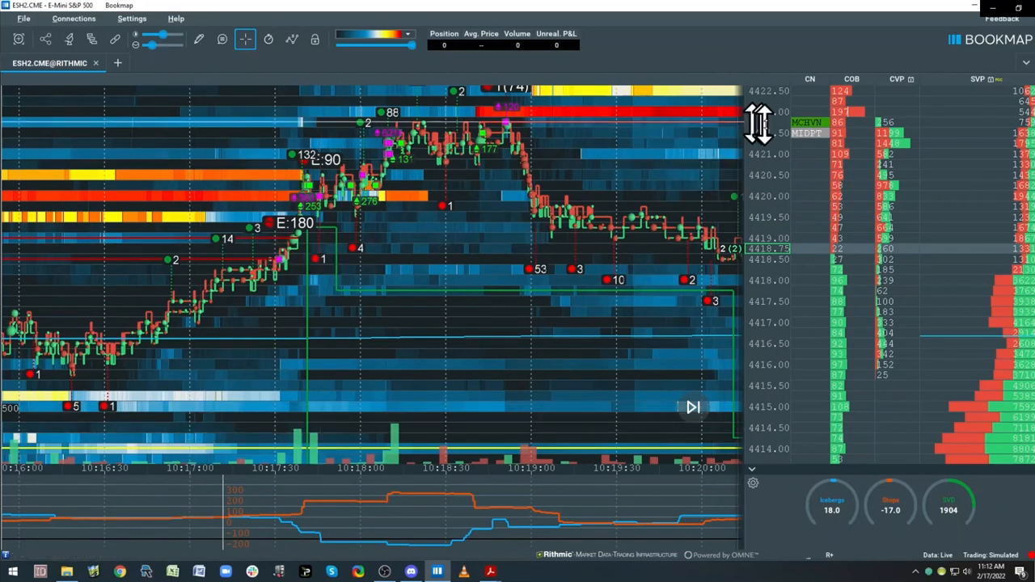
{"action": "mouse_move", "coordinate": [799, 136]}
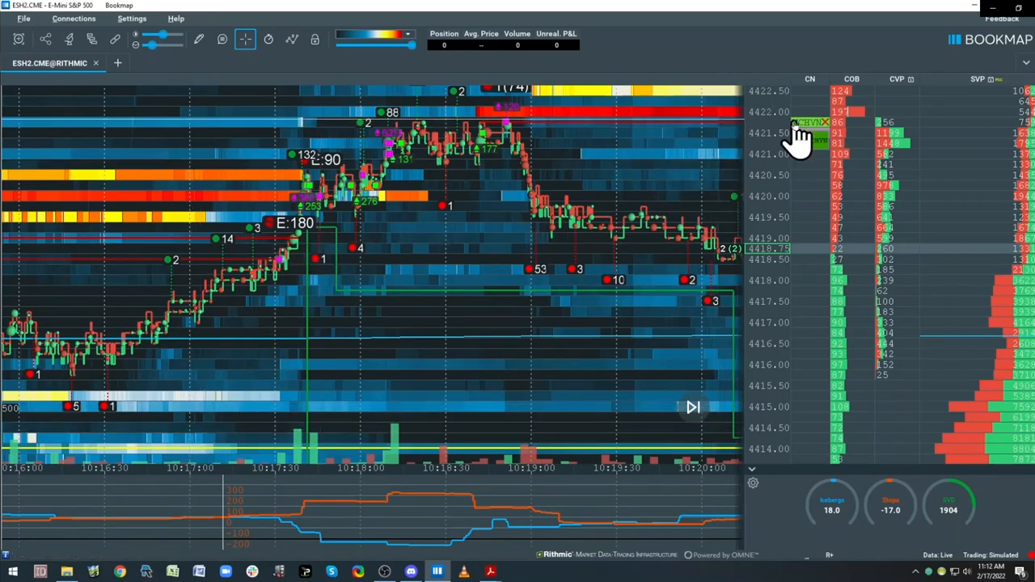
{"action": "mouse_move", "coordinate": [469, 456]}
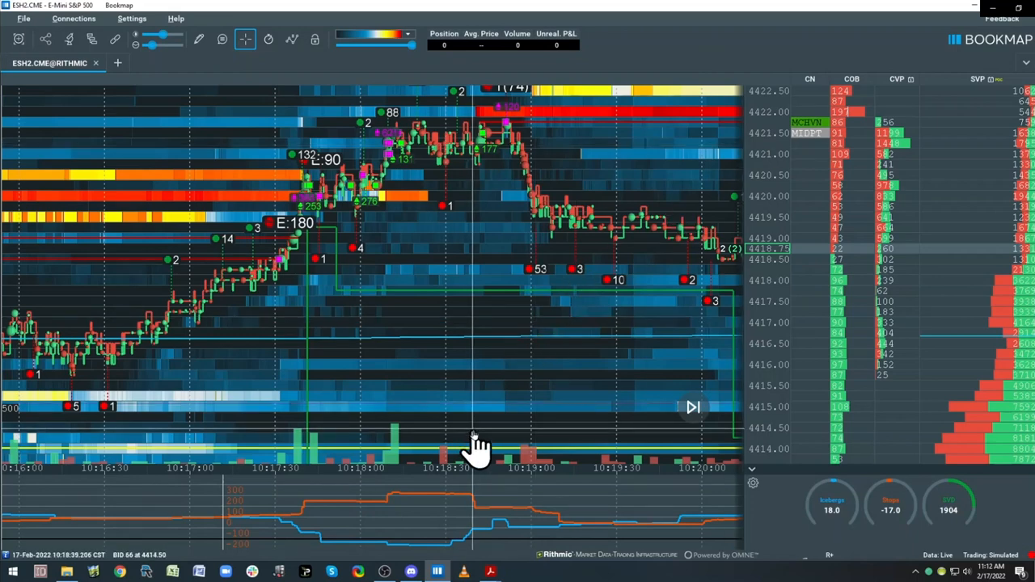